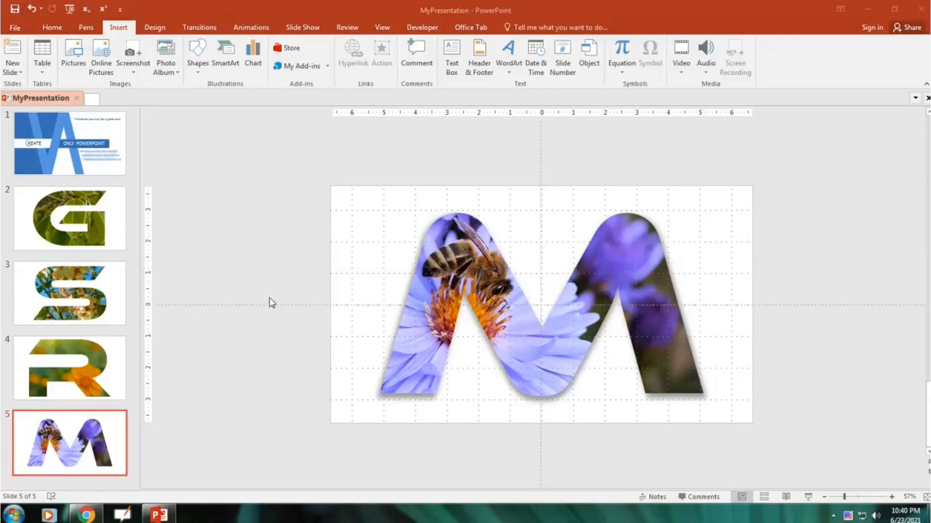
pyautogui.moveTo(93, 516)
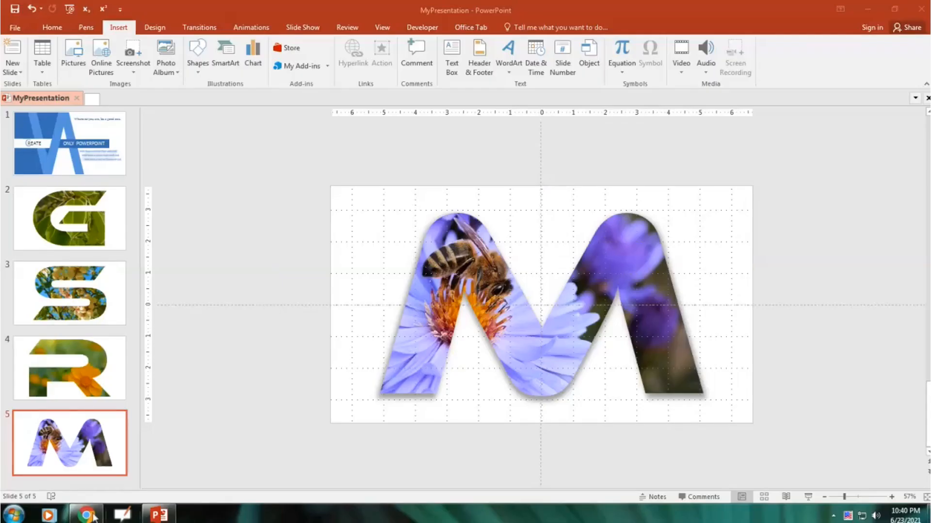
# - Search DaFont for 'ethnocentric' and download the Ethnocentric font archive
pyautogui.click(86, 513)
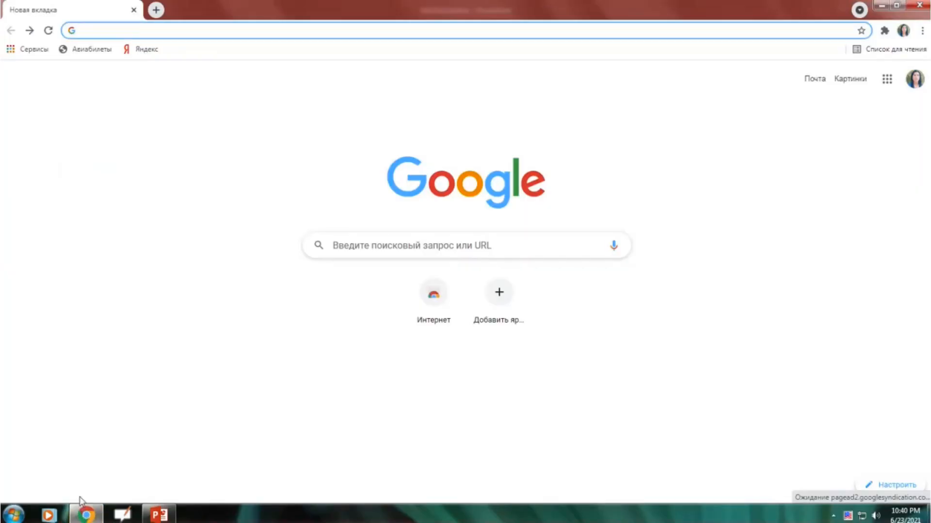
pyautogui.moveTo(75, 497)
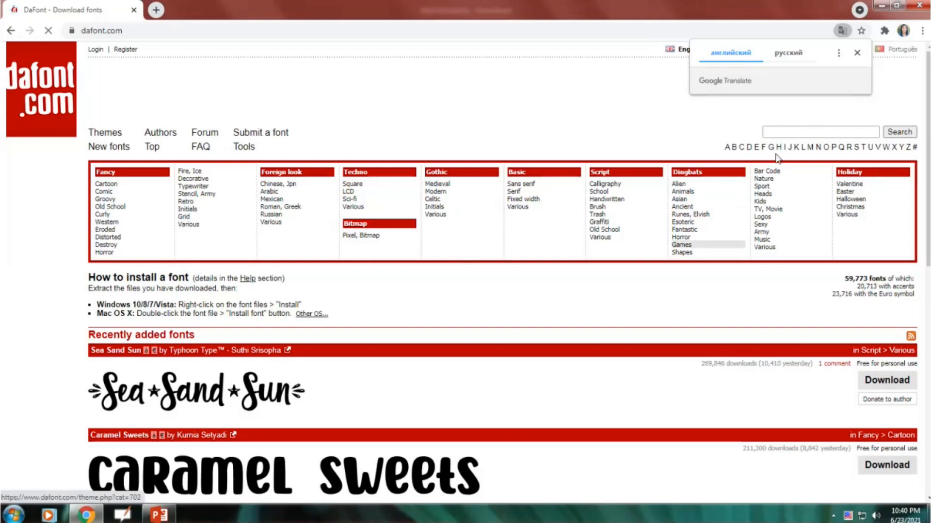
pyautogui.write('ethnocentric')
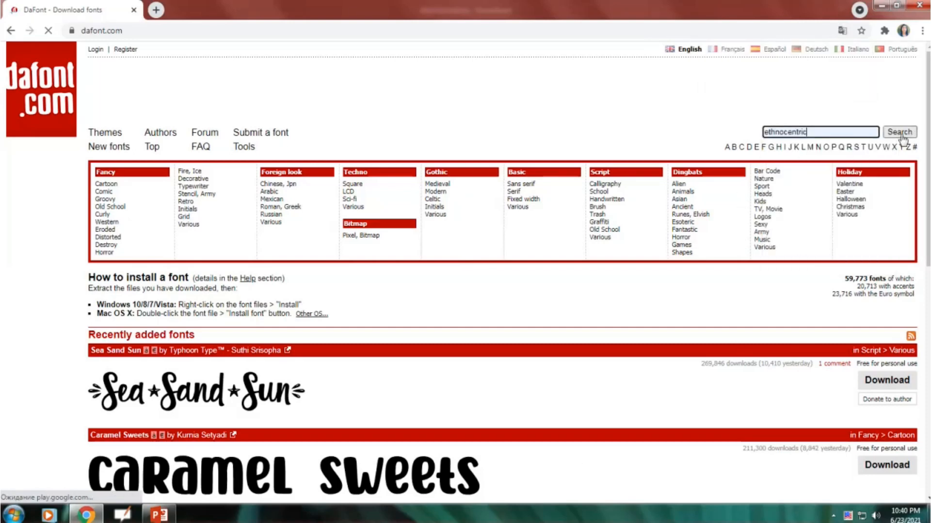
pyautogui.click(898, 132)
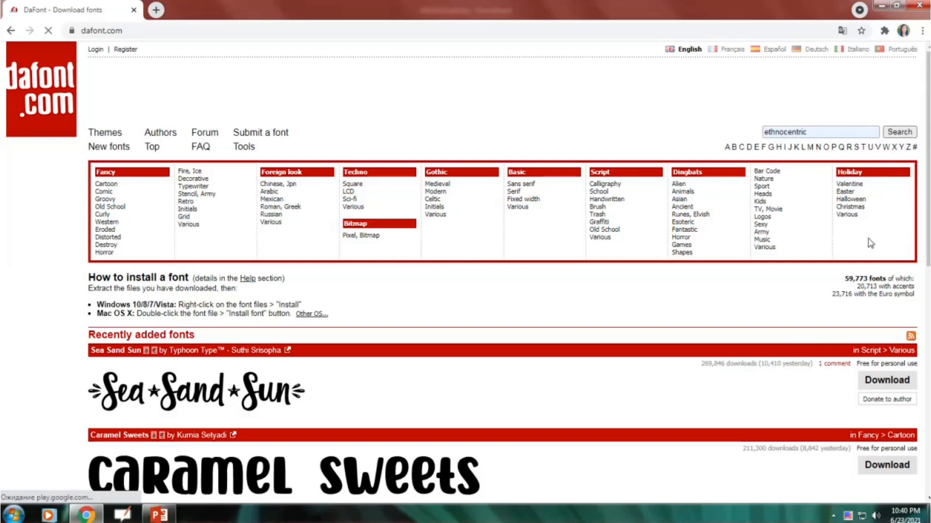
pyautogui.moveTo(835, 347)
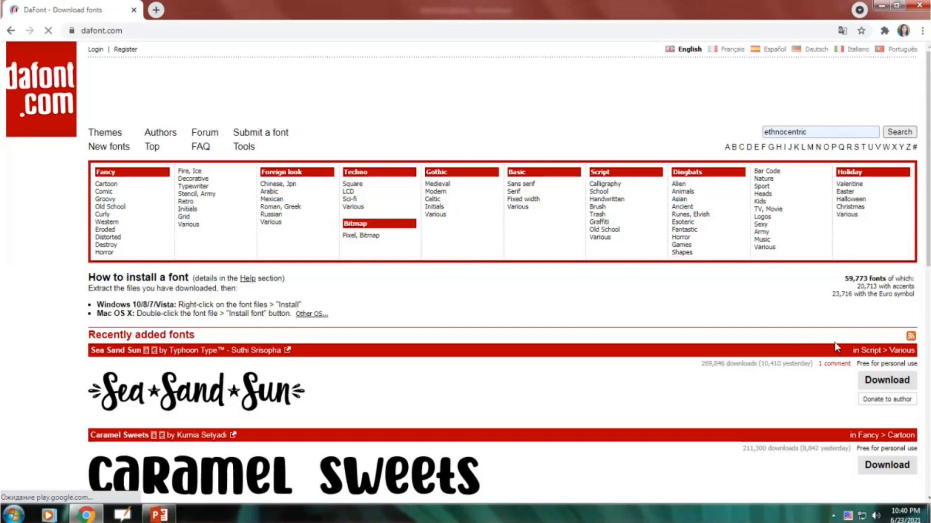
pyautogui.click(899, 132)
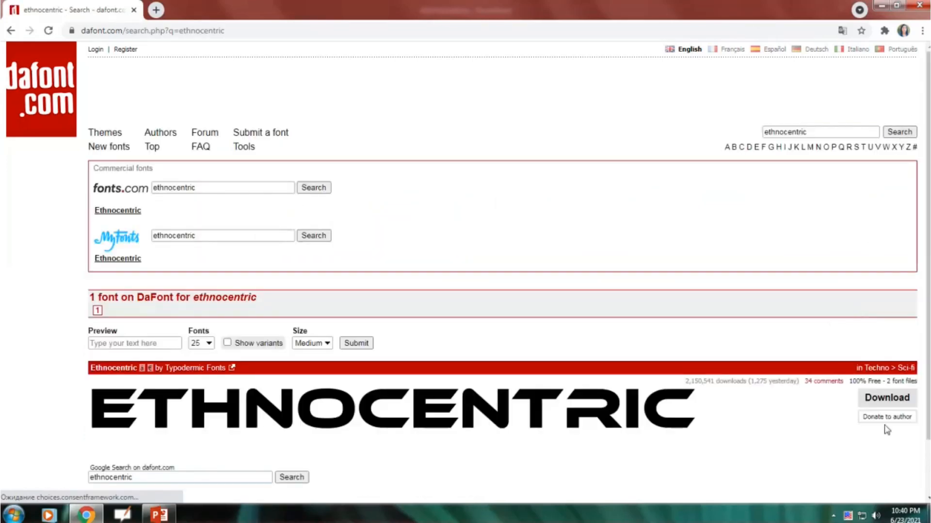
pyautogui.moveTo(886, 398)
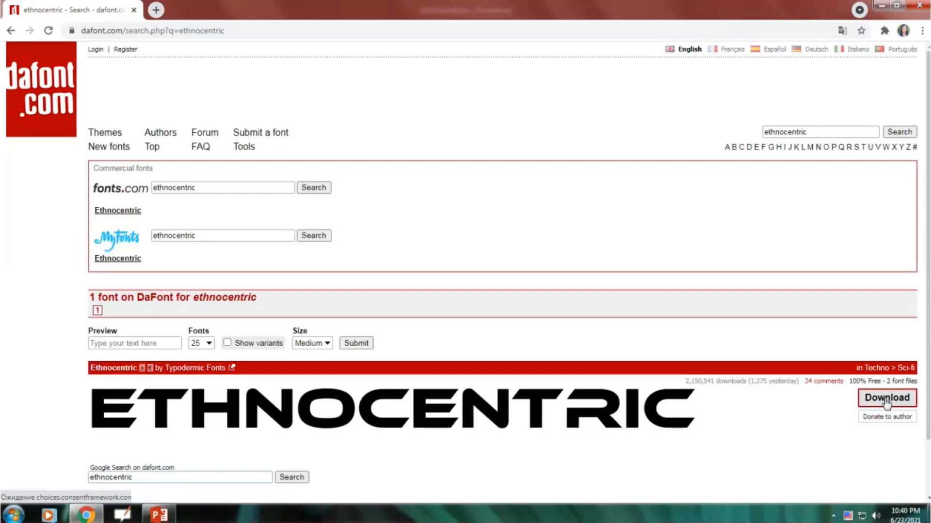
pyautogui.click(886, 399)
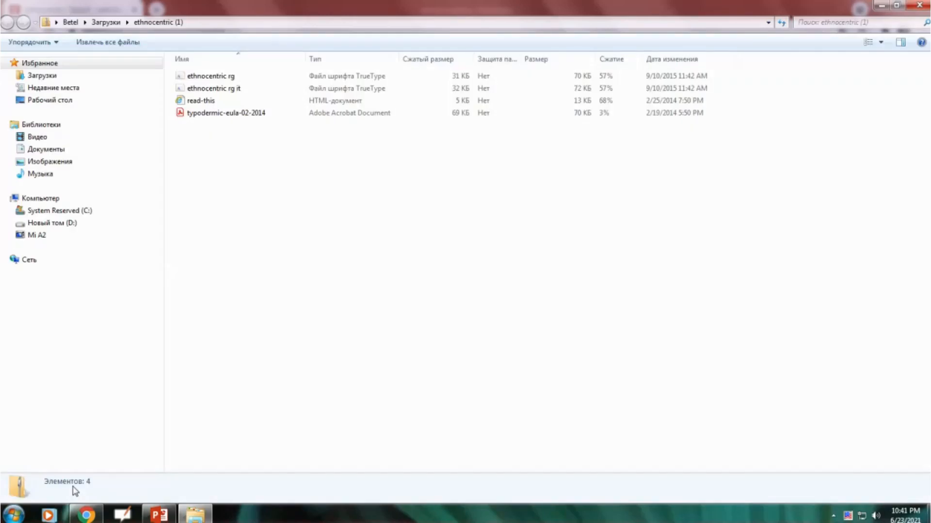
# - Install Ethnocentric Rg via Font Viewer, replacing the existing copy, then close the preview
pyautogui.click(211, 76)
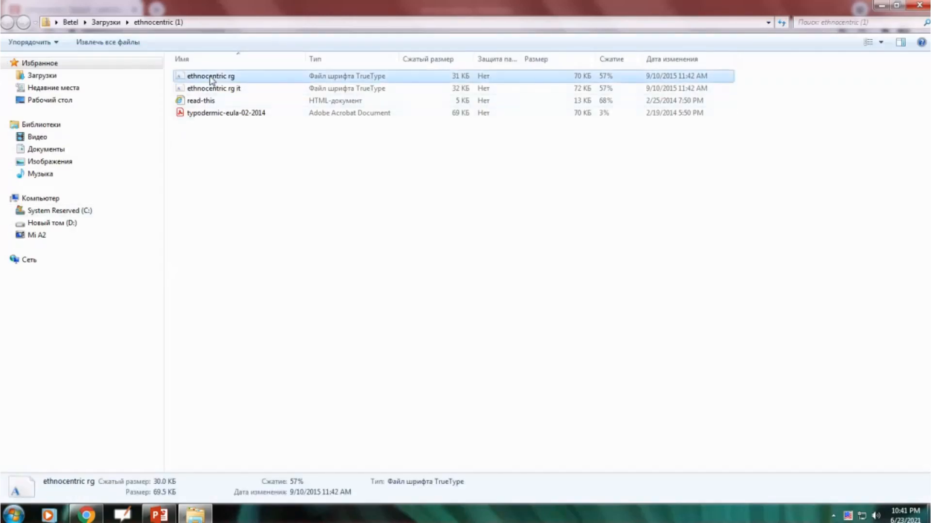
pyautogui.doubleClick(210, 76)
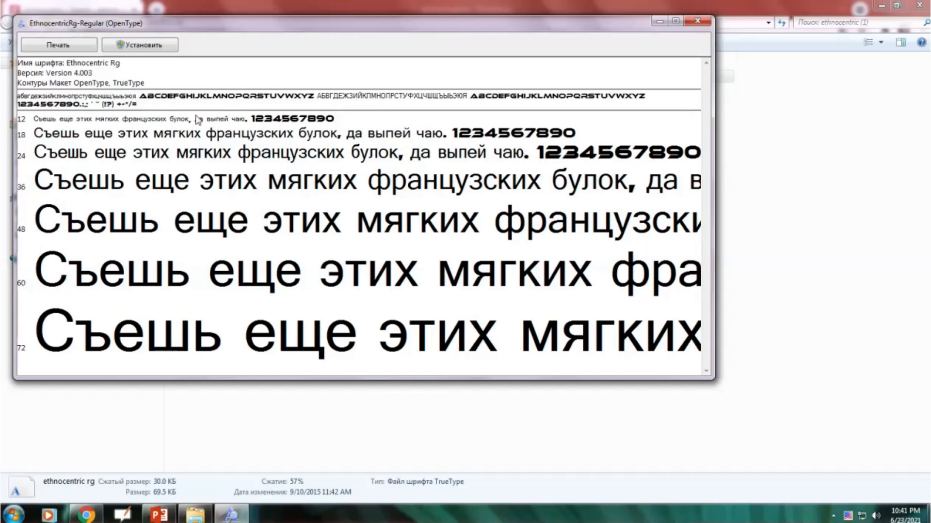
pyautogui.click(139, 44)
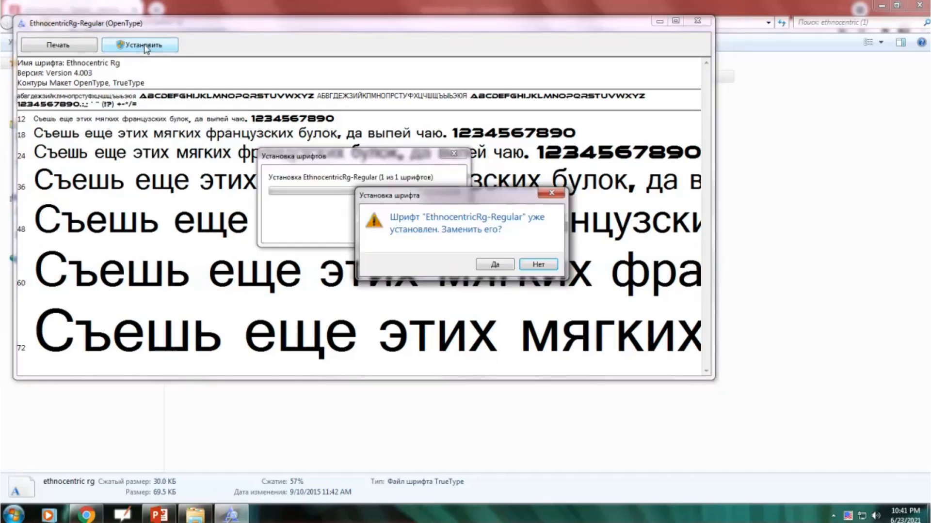
pyautogui.click(494, 265)
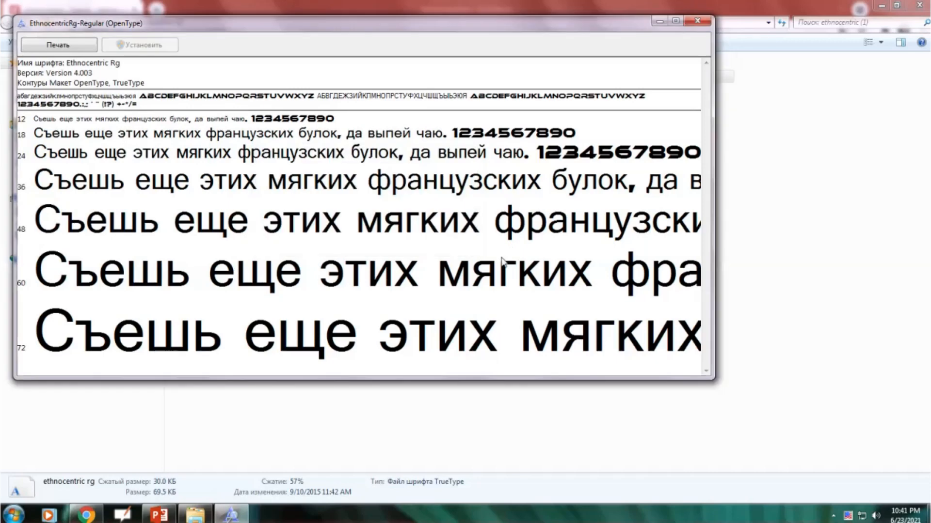
pyautogui.moveTo(499, 260)
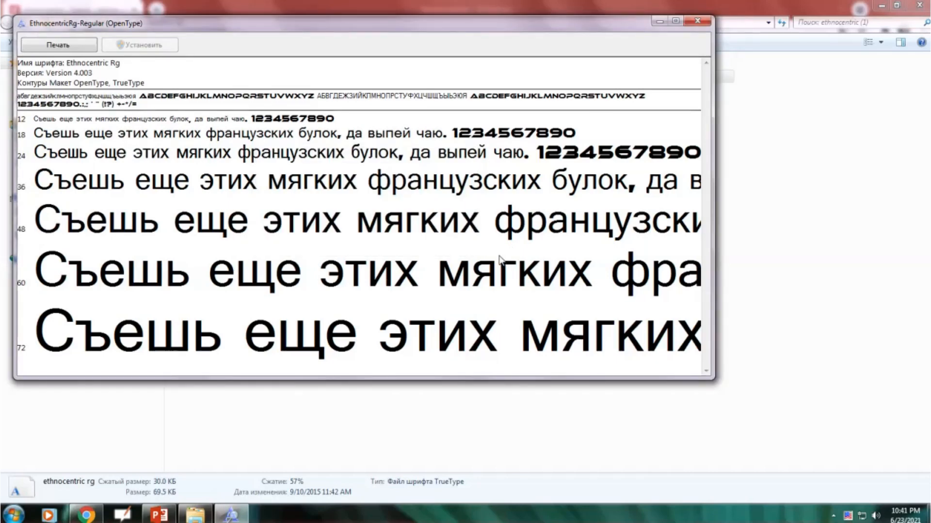
pyautogui.moveTo(495, 286)
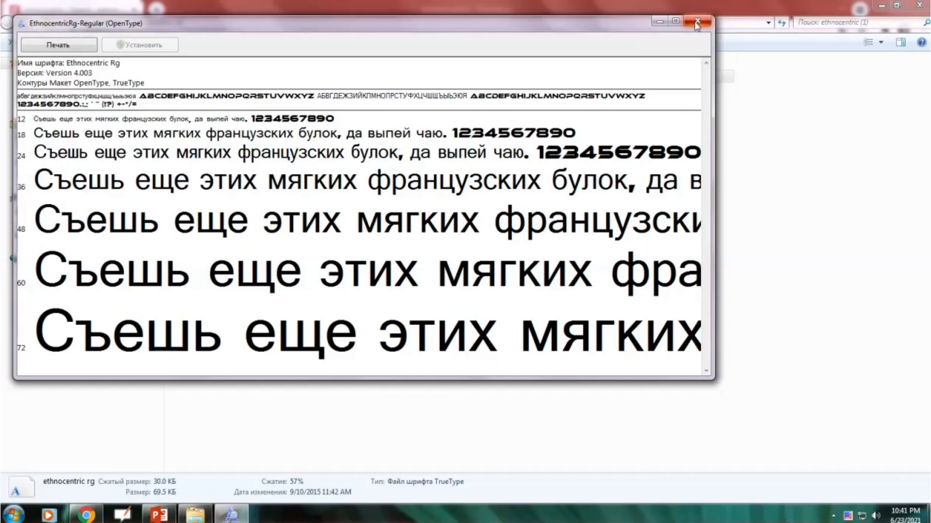
pyautogui.click(695, 24)
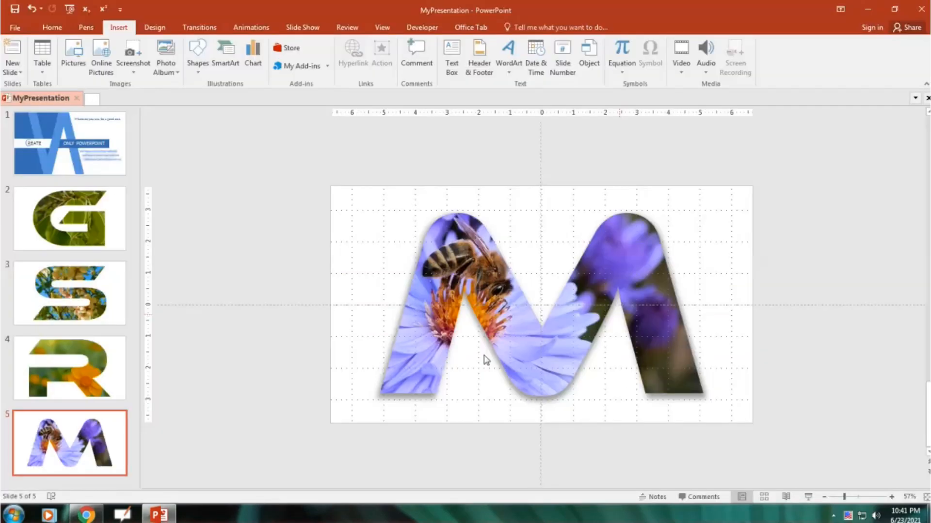
pyautogui.moveTo(86, 27)
pyautogui.write('M')
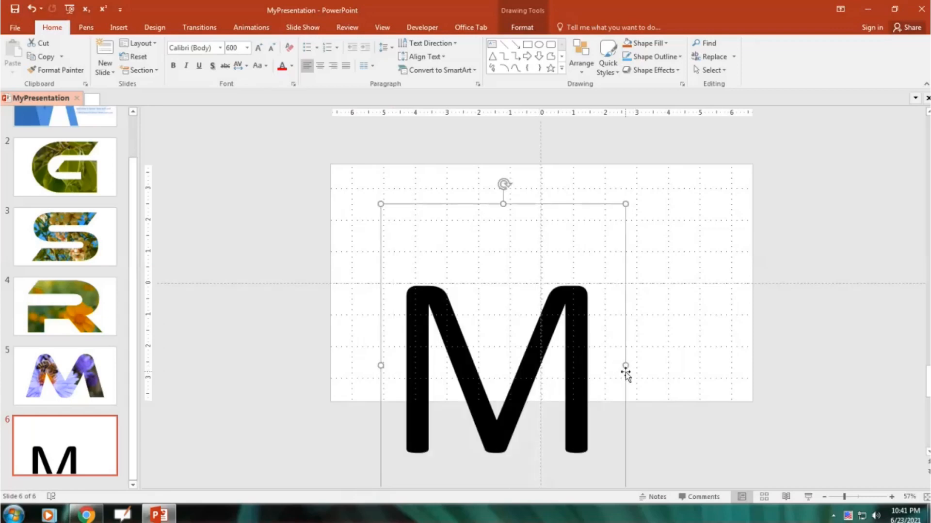
pyautogui.moveTo(324, 249)
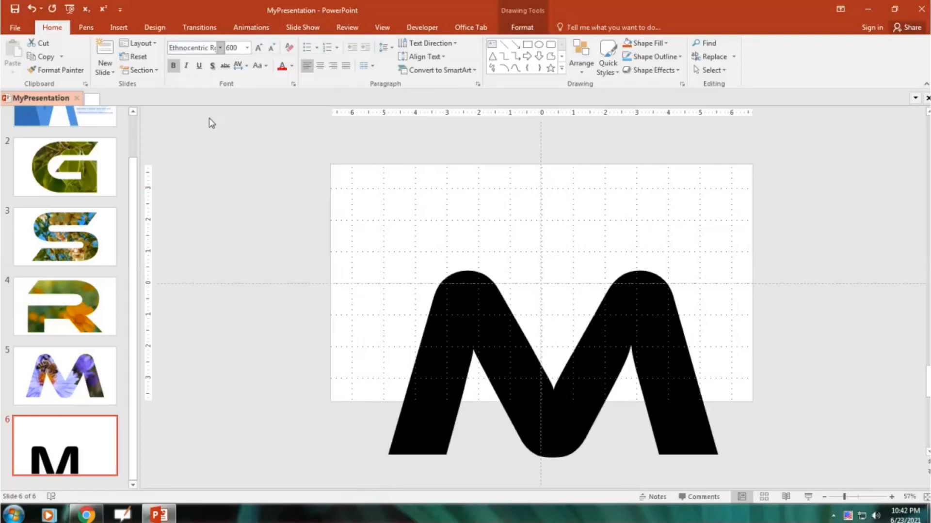
# - Centre the Ethnocentric letter M text box horizontally and vertically on slide 6
pyautogui.click(505, 327)
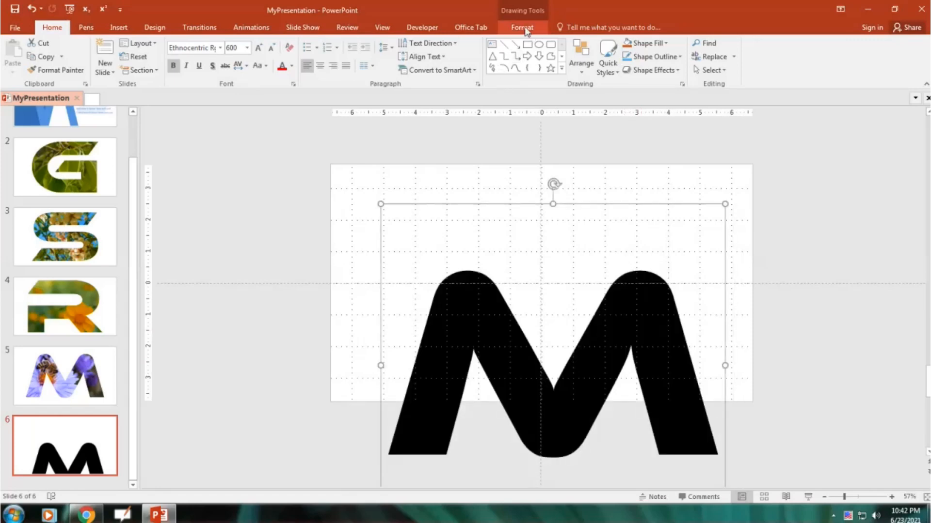
pyautogui.click(751, 56)
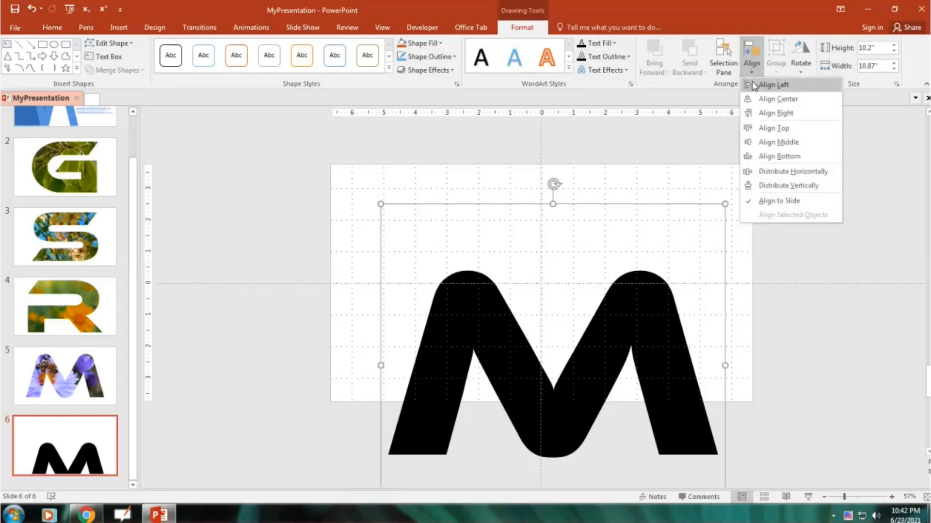
pyautogui.click(778, 142)
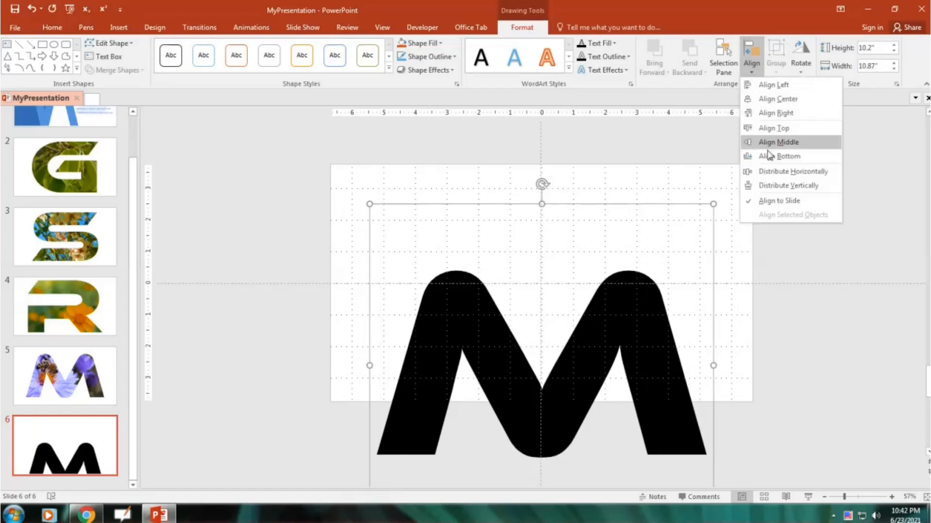
pyautogui.click(778, 141)
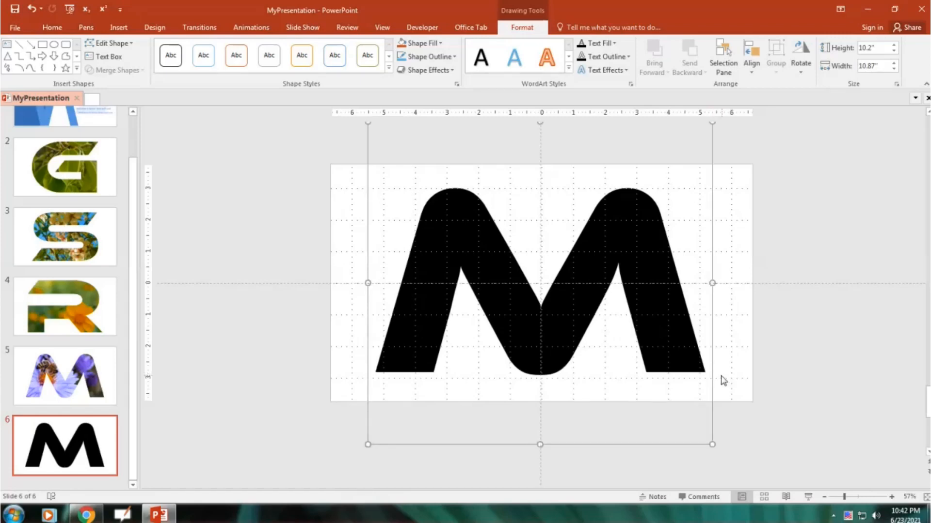
pyautogui.moveTo(217, 357)
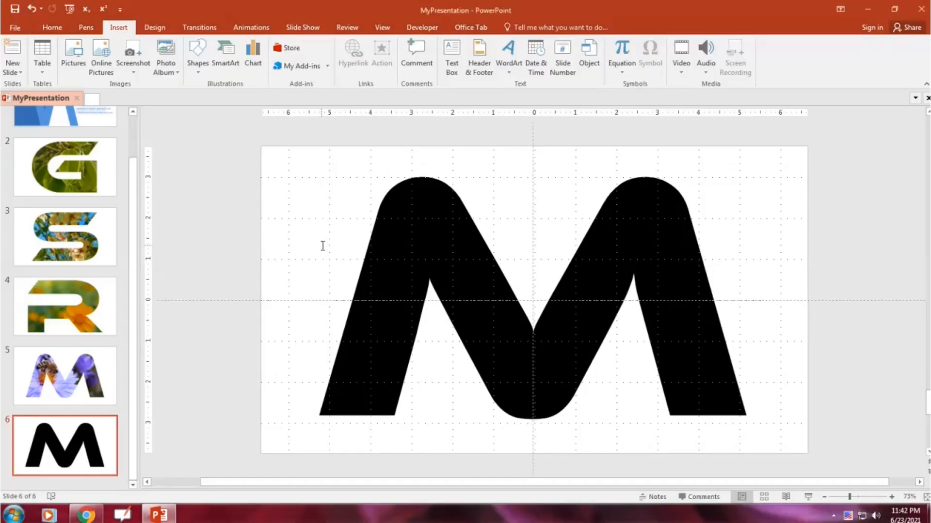
pyautogui.moveTo(322, 222)
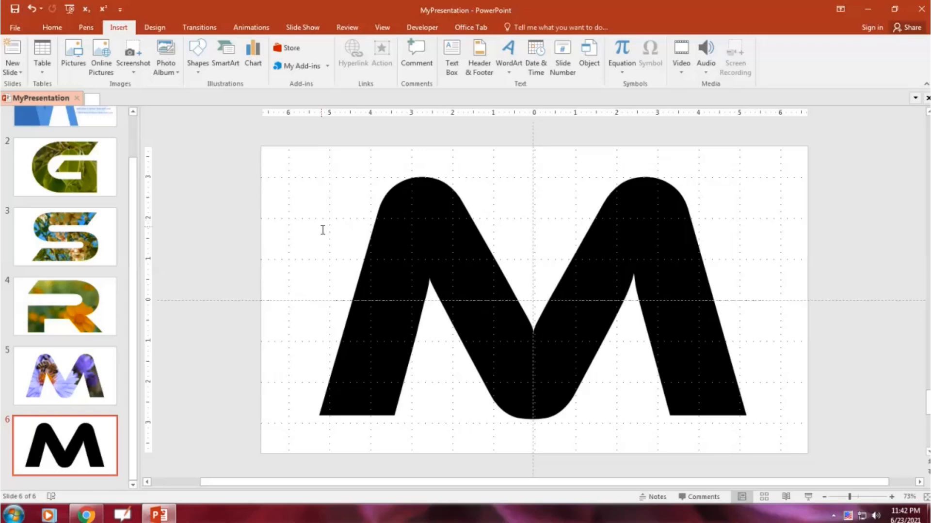
pyautogui.moveTo(318, 220)
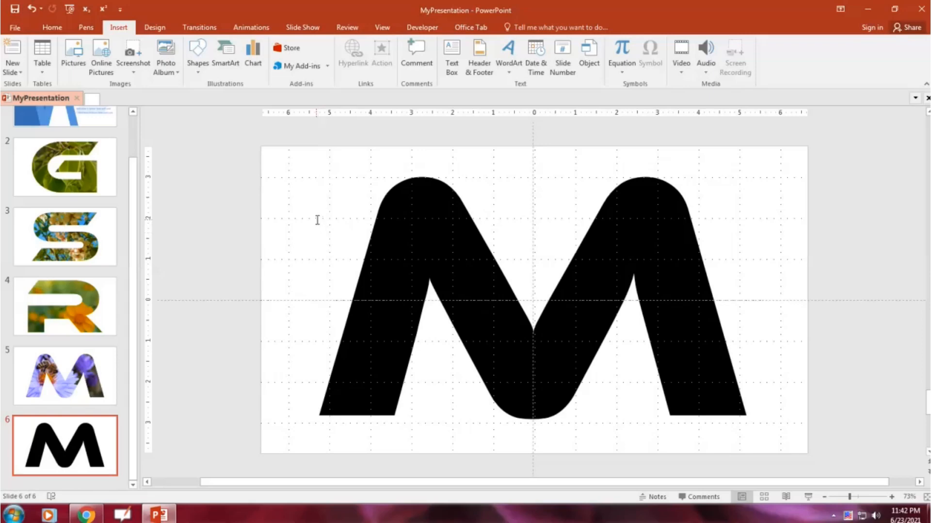
pyautogui.moveTo(315, 238)
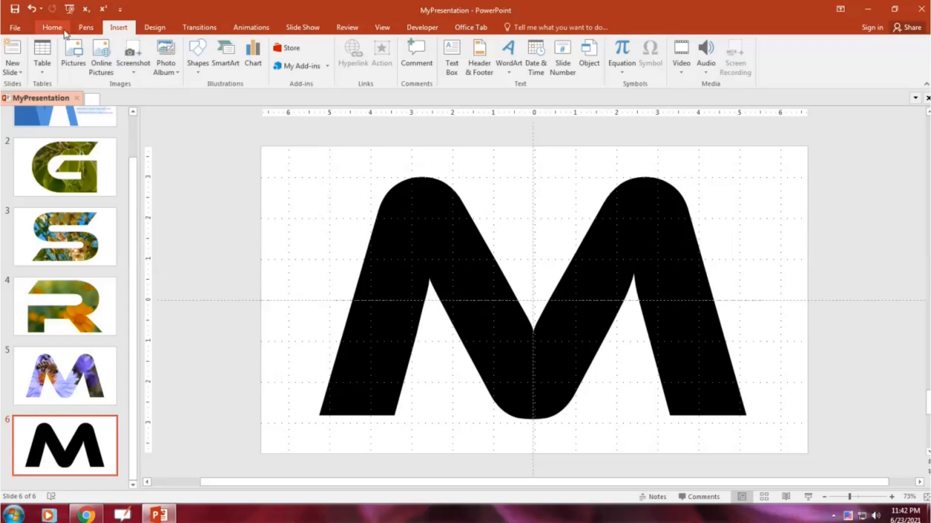
pyautogui.moveTo(136, 85)
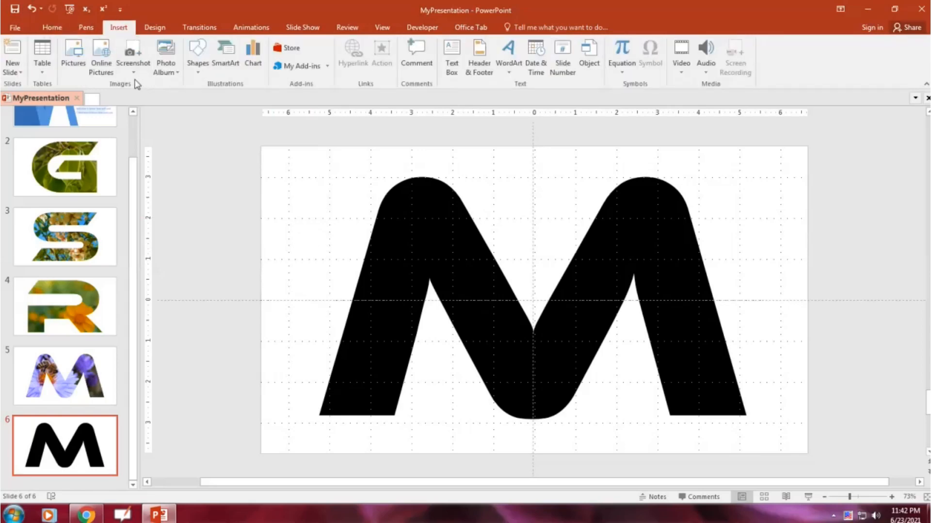
# - Draw a rectangle, paste the M over it, and intersect both into an M shape
pyautogui.click(198, 56)
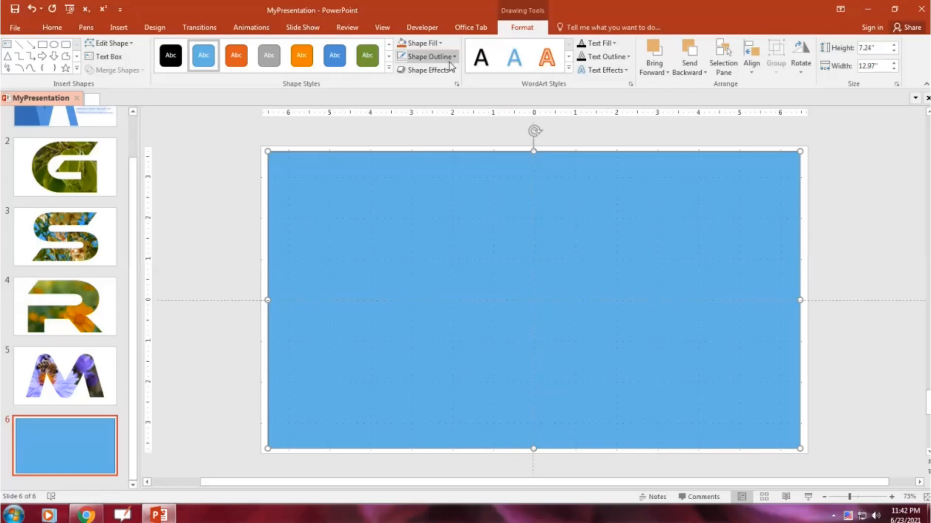
pyautogui.click(427, 56)
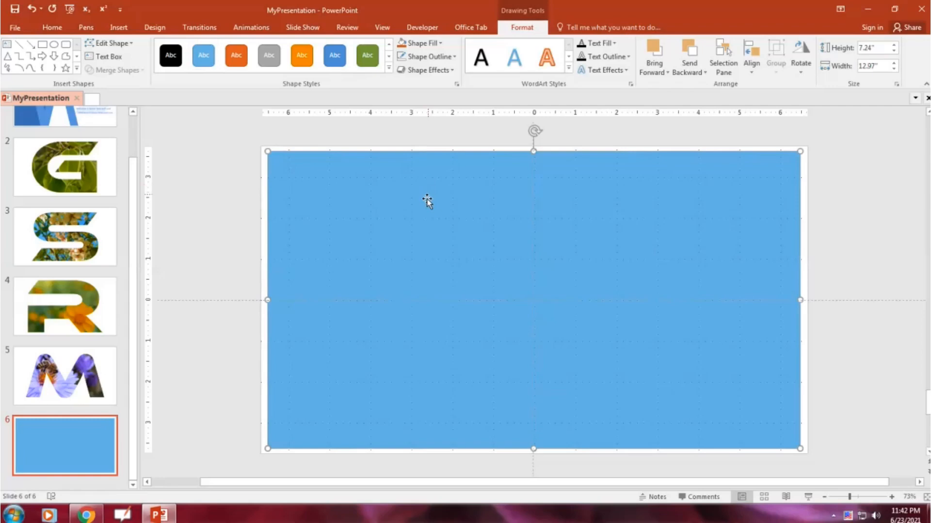
pyautogui.moveTo(387, 262)
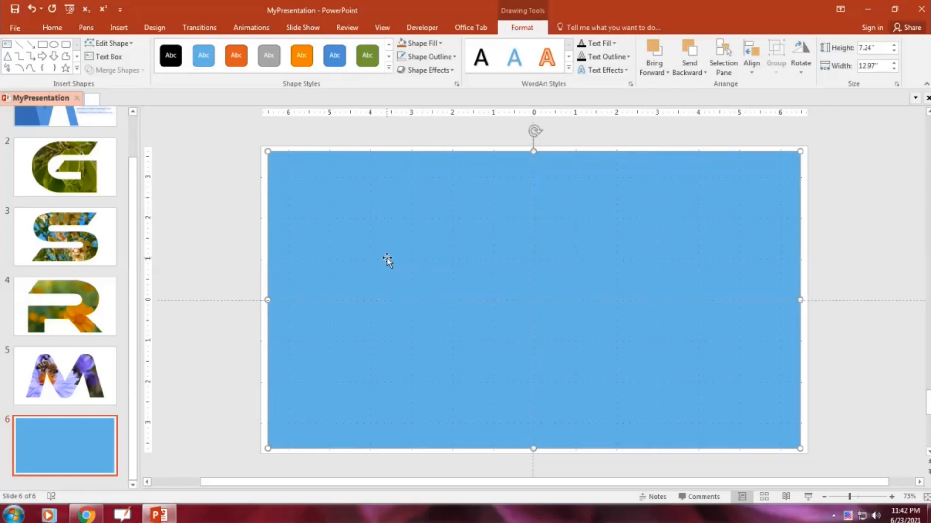
pyautogui.rightClick(386, 260)
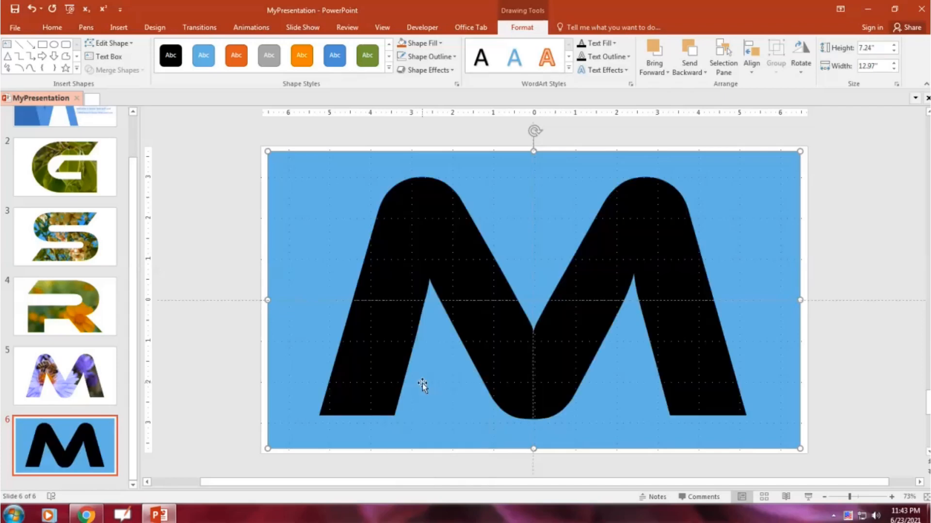
pyautogui.moveTo(308, 325)
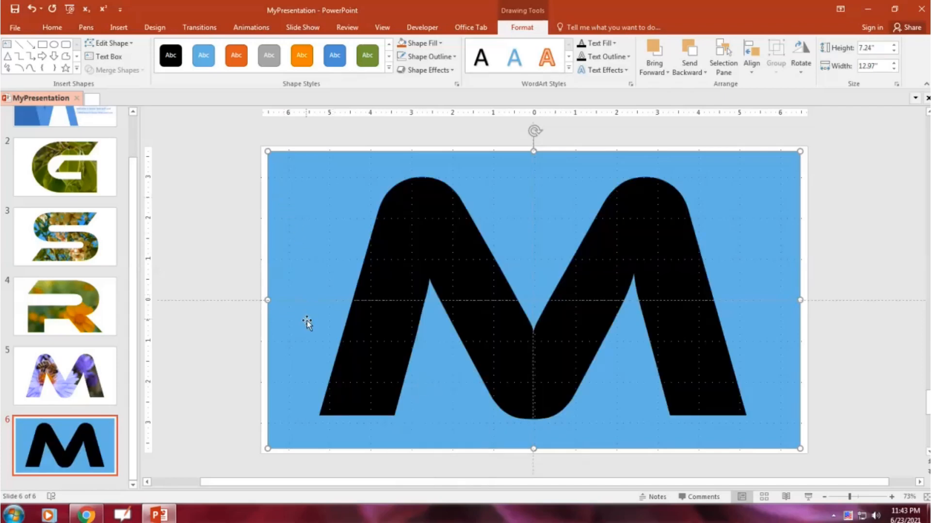
pyautogui.moveTo(394, 317)
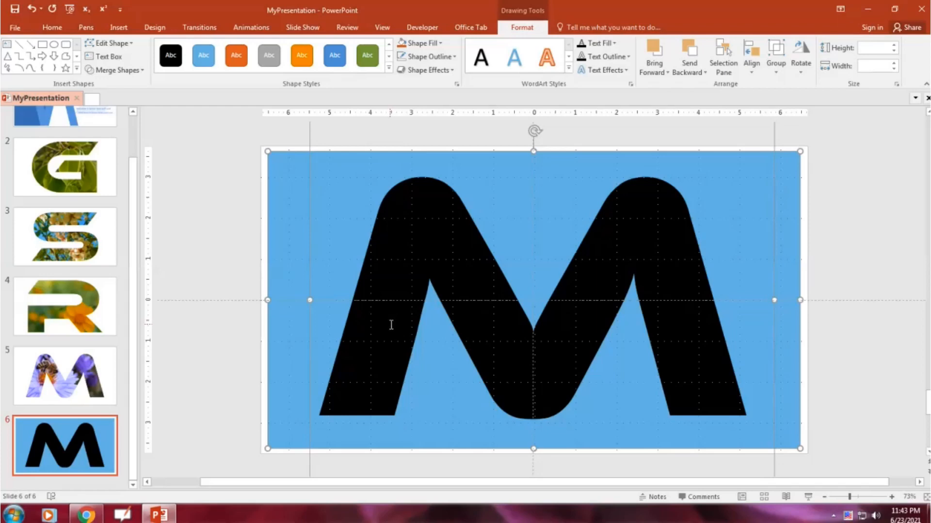
pyautogui.moveTo(115, 69)
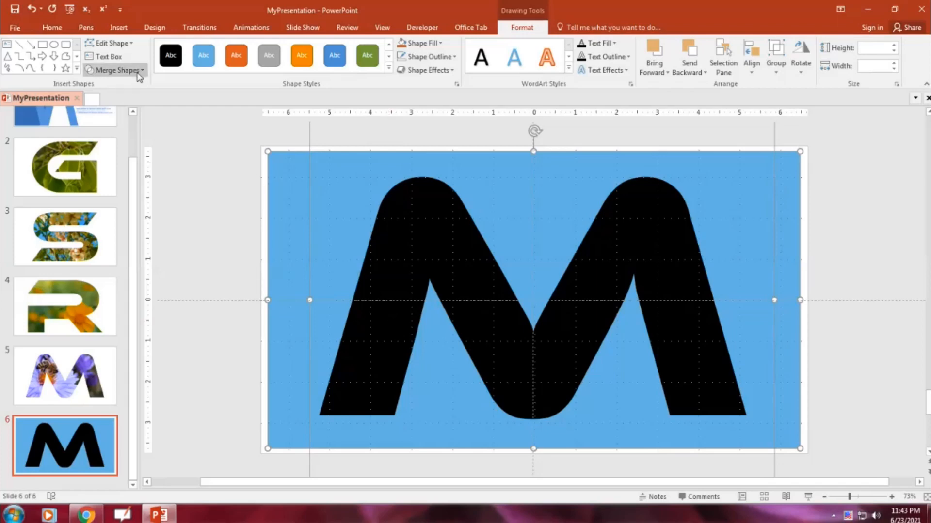
pyautogui.click(118, 69)
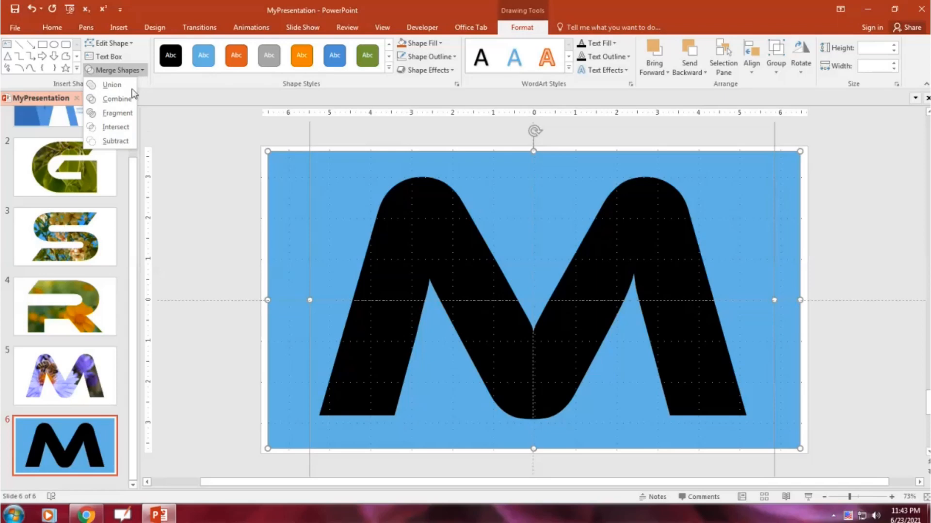
pyautogui.click(117, 98)
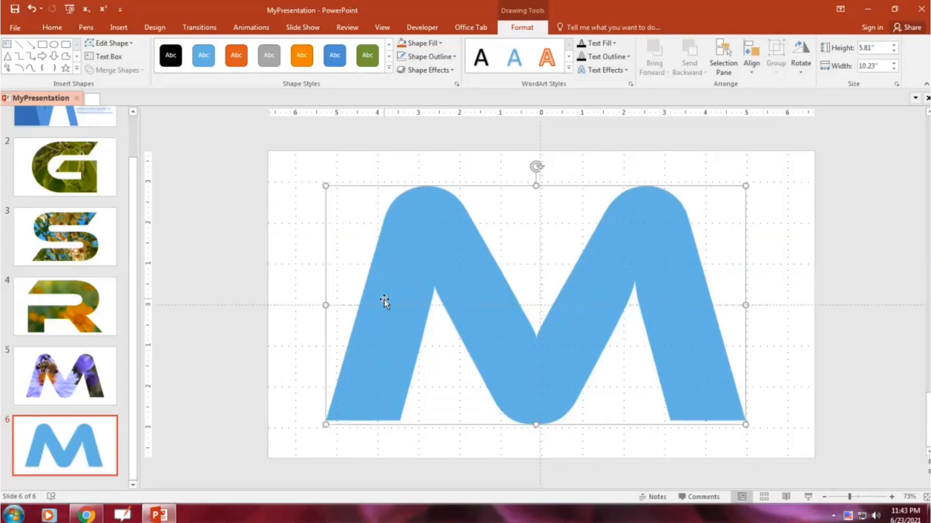
pyautogui.moveTo(383, 307)
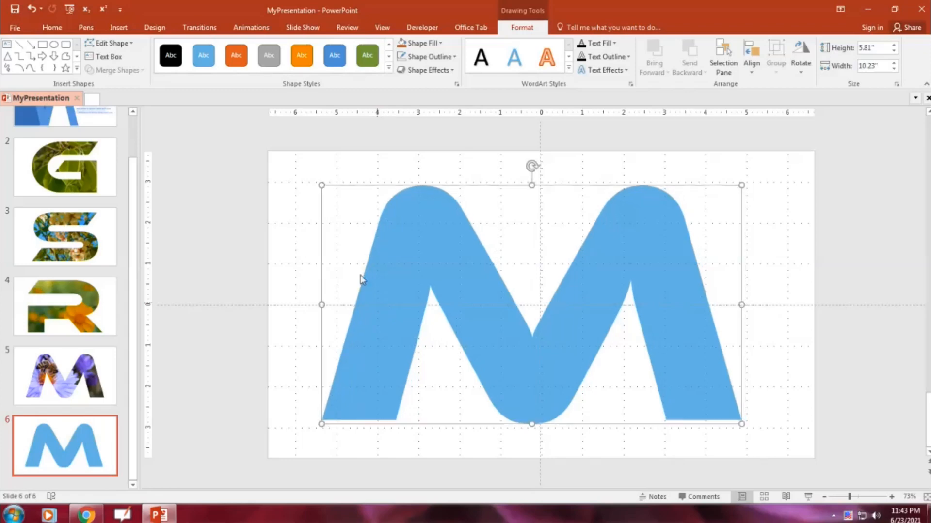
pyautogui.moveTo(322, 185)
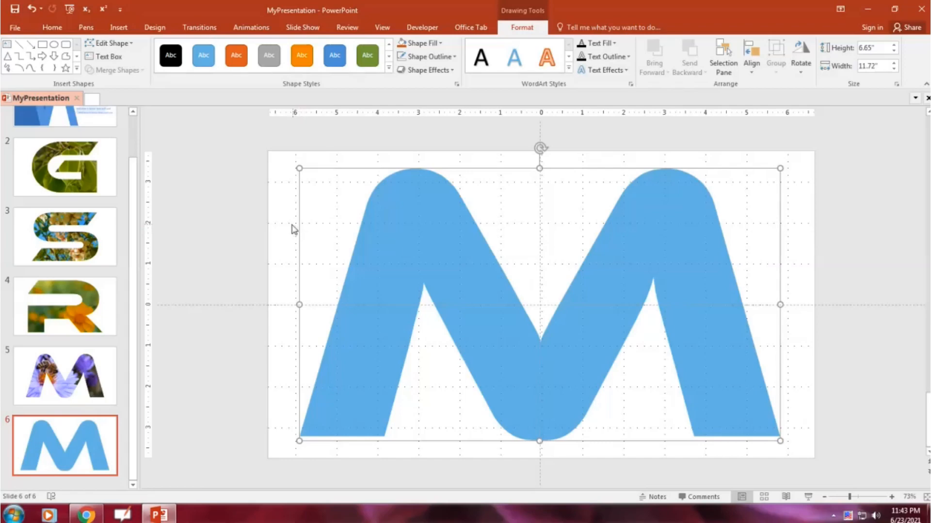
pyautogui.moveTo(279, 273)
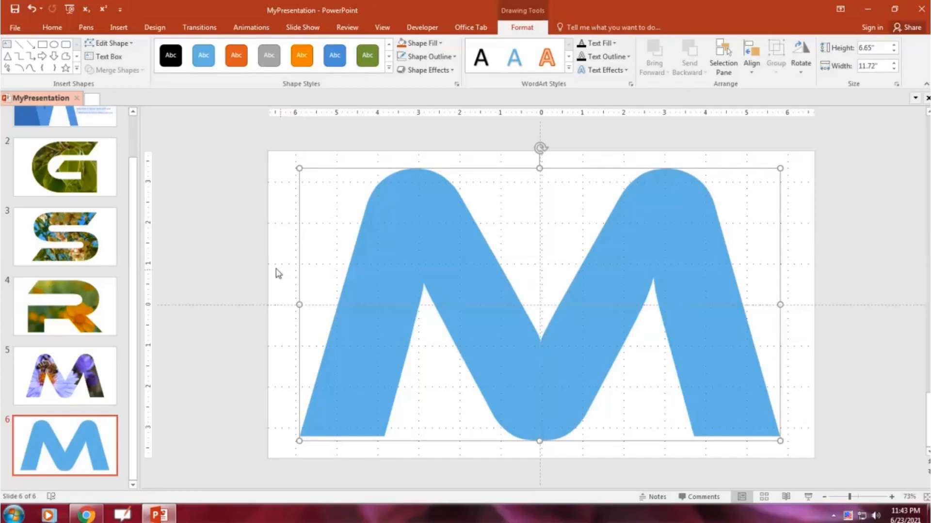
pyautogui.moveTo(267, 248)
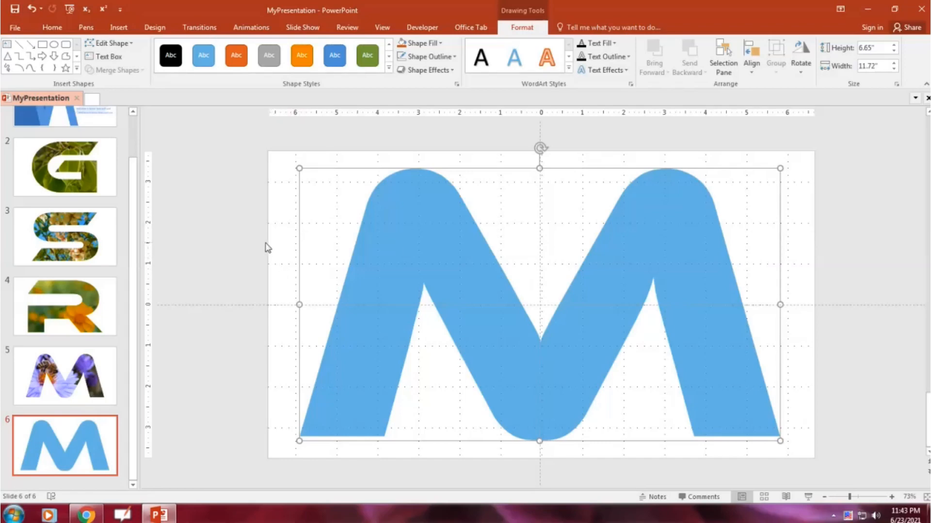
pyautogui.moveTo(236, 176)
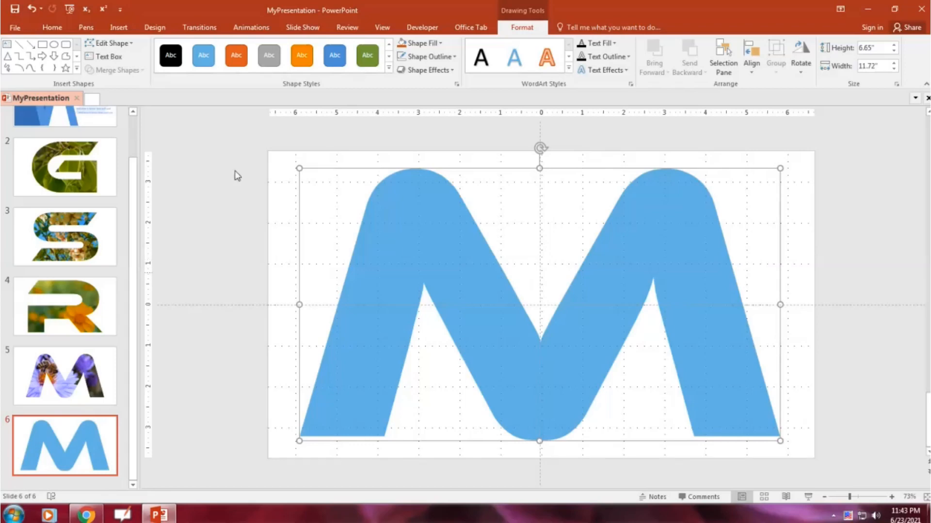
pyautogui.moveTo(392, 236)
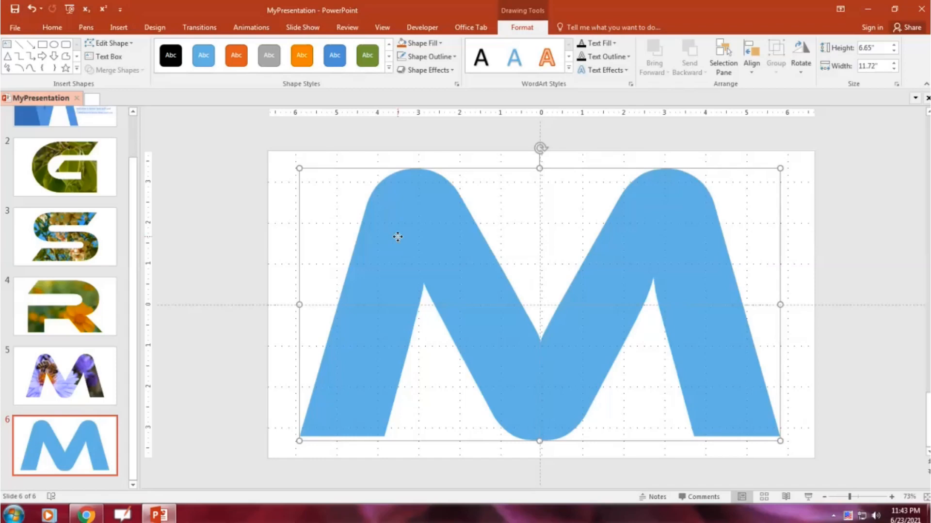
pyautogui.moveTo(463, 42)
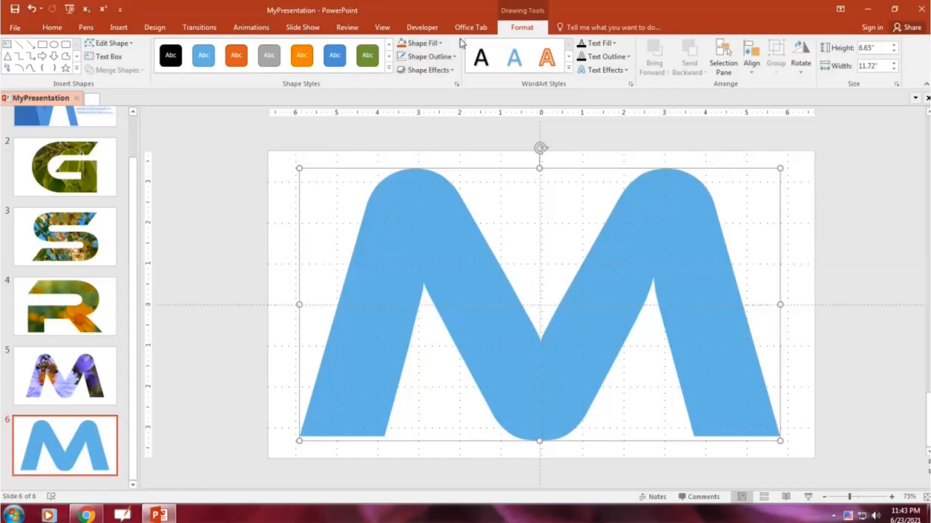
# - Fill the M shape with the purple flower photo from the IMAGES folder
pyautogui.click(423, 43)
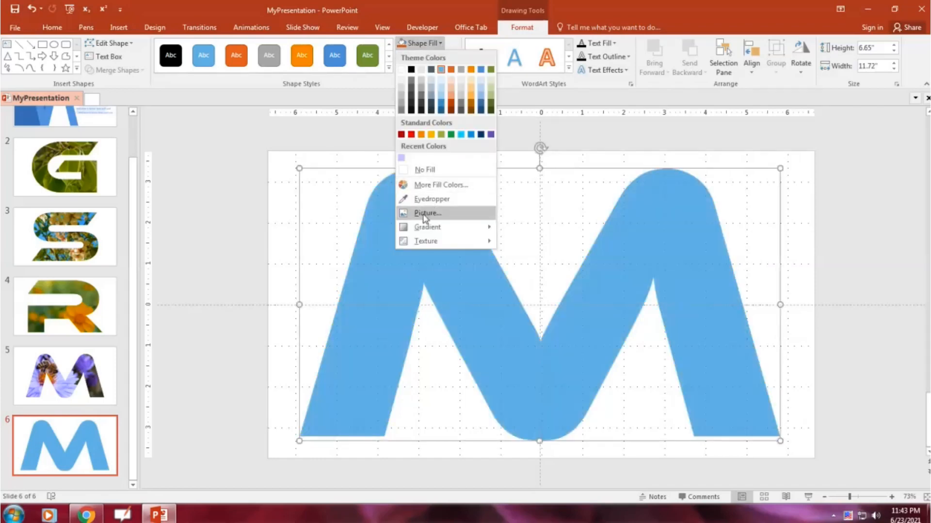
pyautogui.click(426, 212)
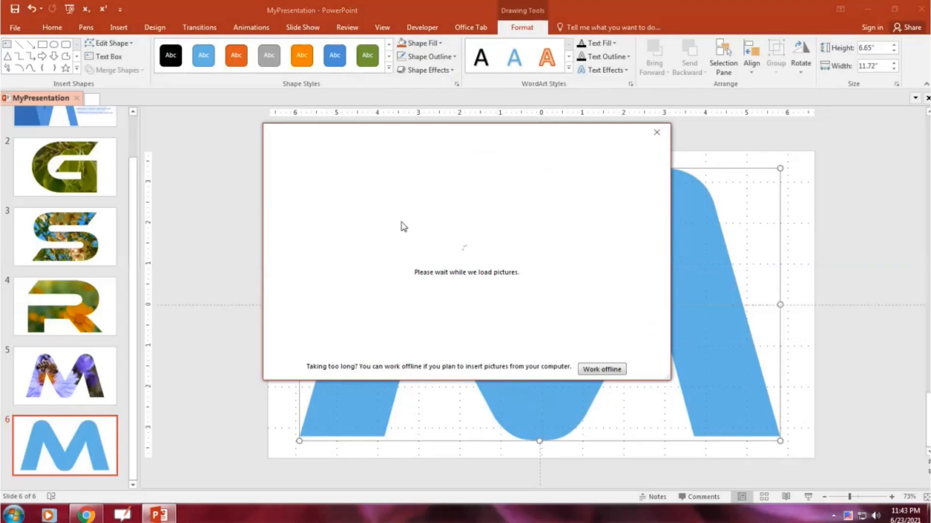
pyautogui.moveTo(375, 214)
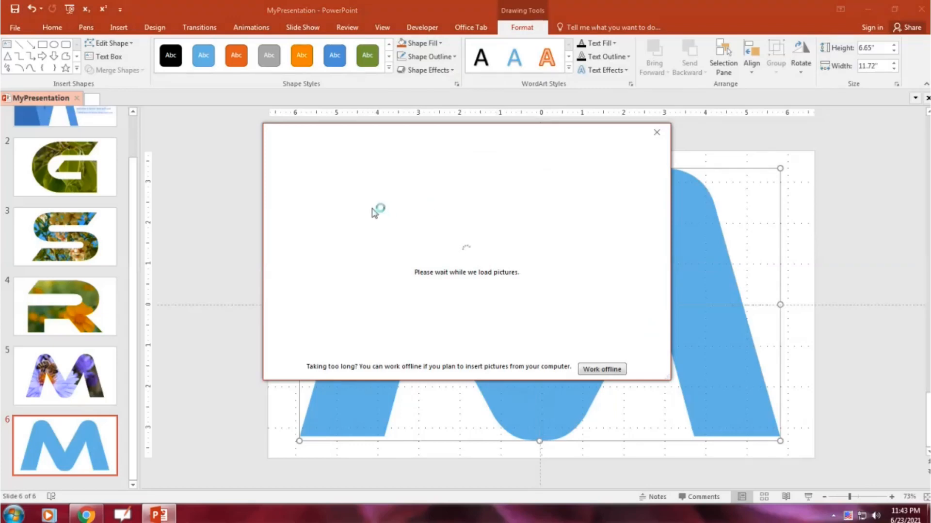
pyautogui.moveTo(347, 196)
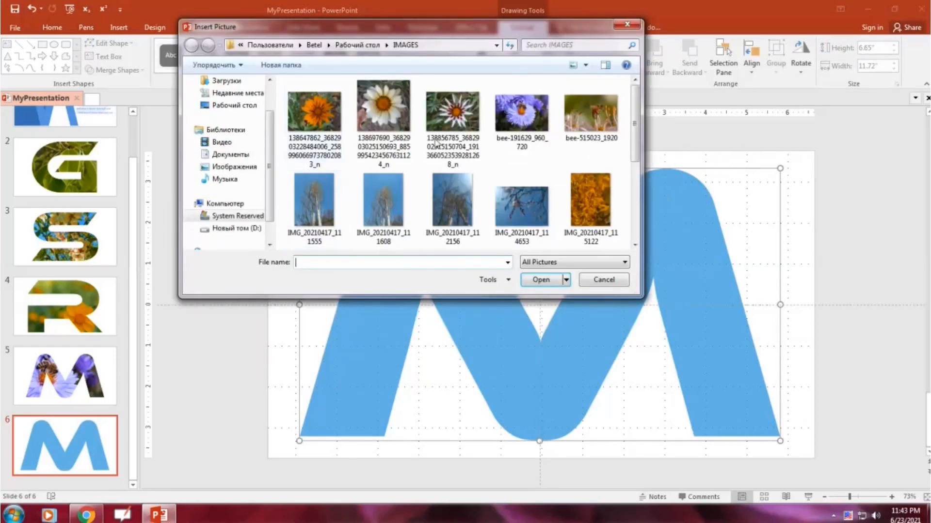
pyautogui.click(603, 280)
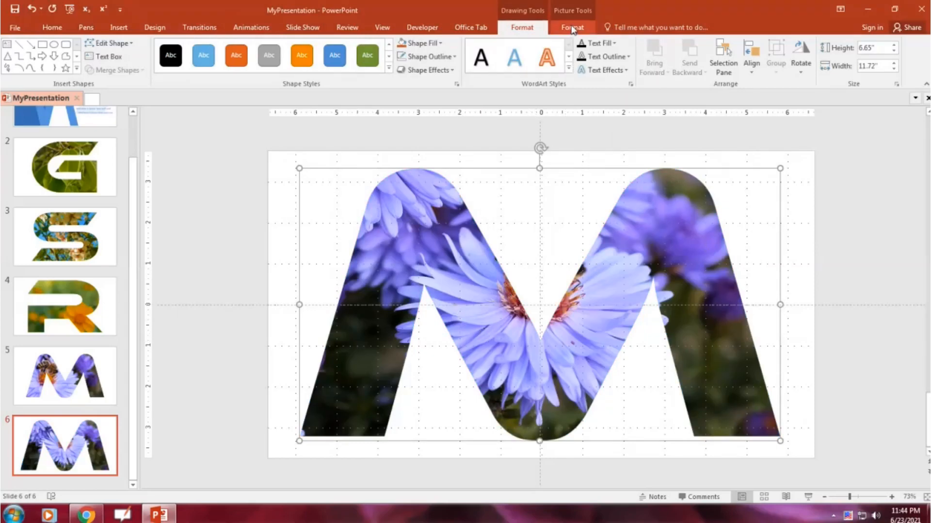
# - Crop the picture fill, shifting the aster photo so the bee shows inside the M
pyautogui.click(791, 66)
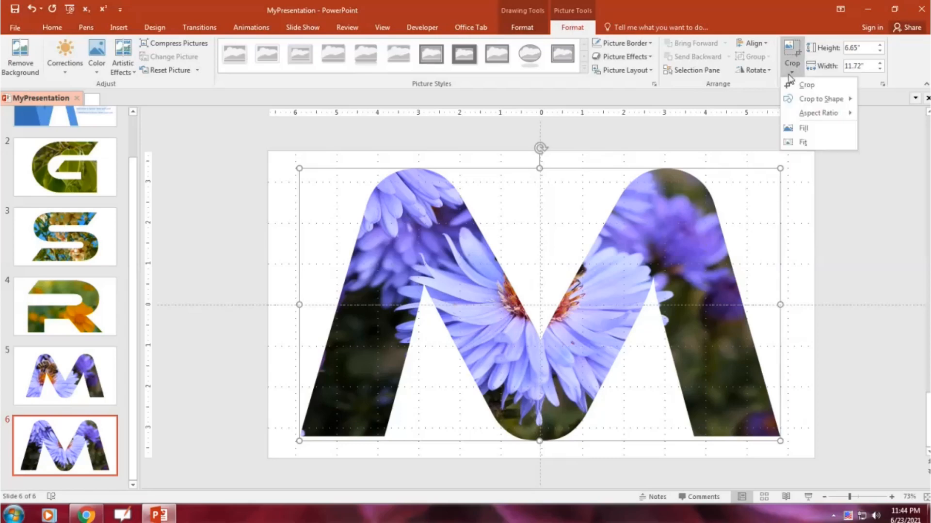
pyautogui.click(478, 296)
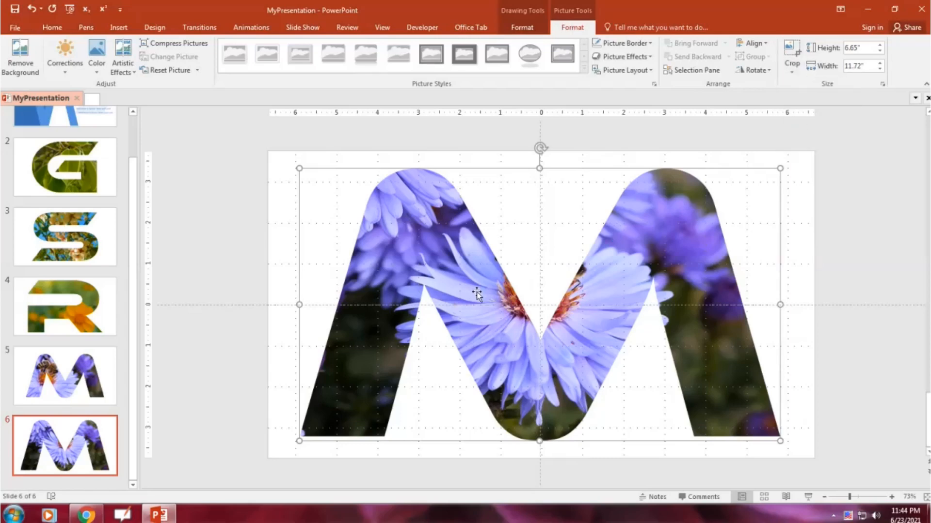
pyautogui.click(790, 56)
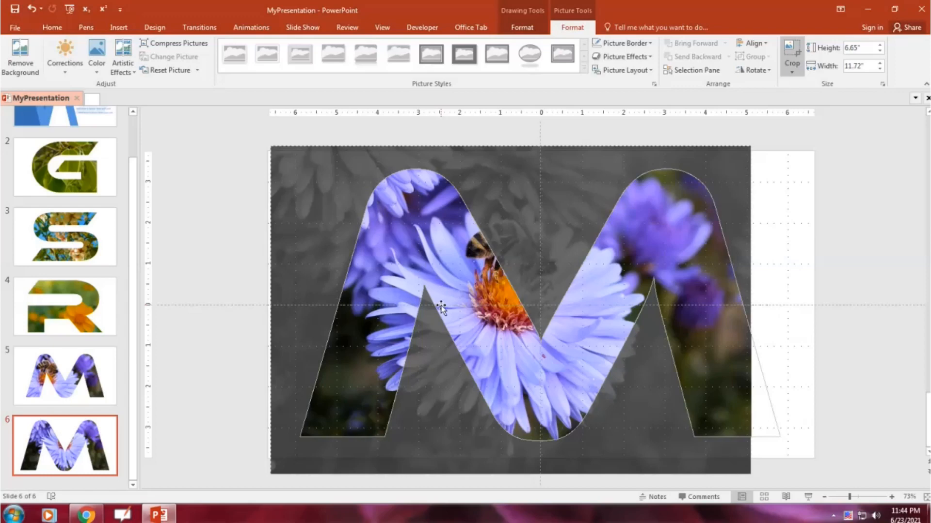
pyautogui.click(791, 56)
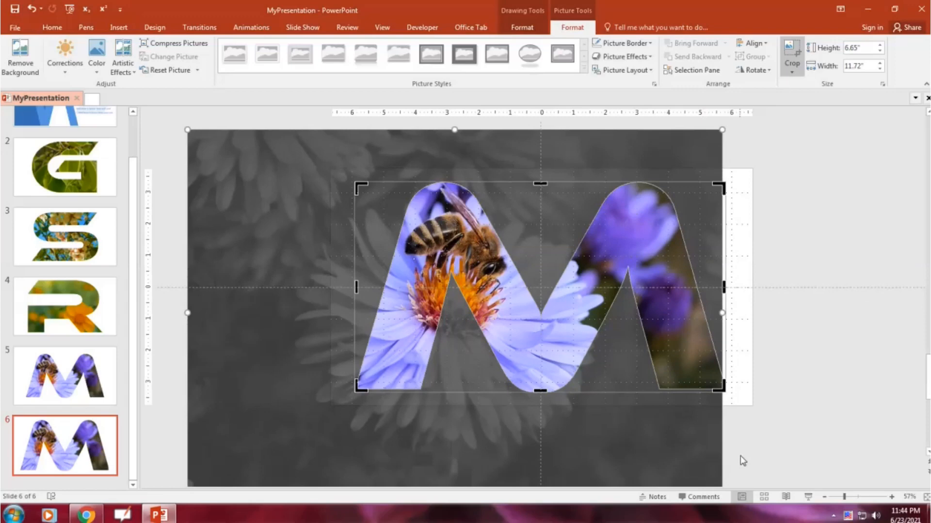
pyautogui.moveTo(721, 129)
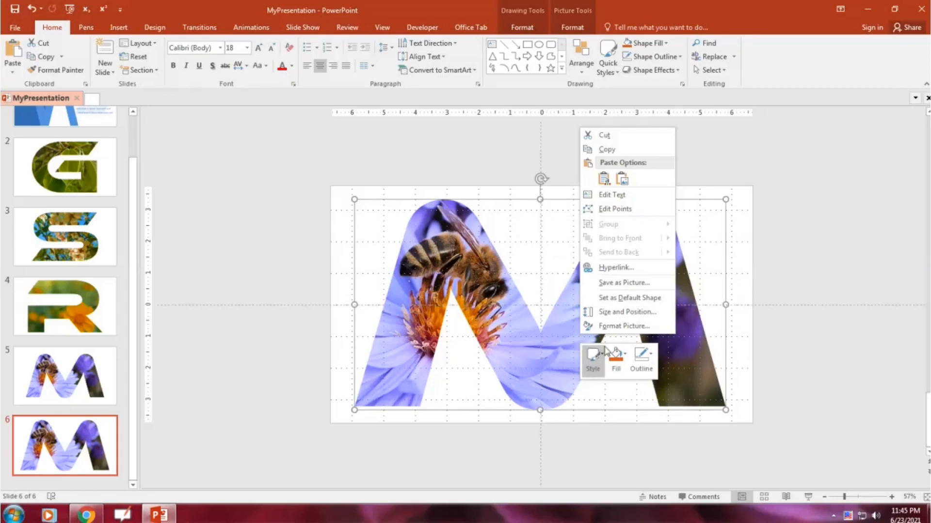
# - Apply a soft outer shadow preset to the flower-filled M
pyautogui.click(624, 326)
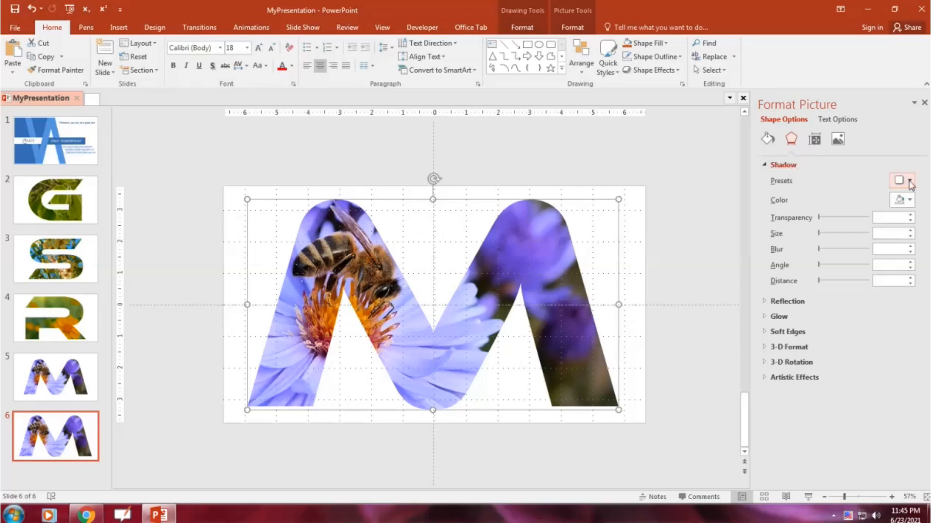
pyautogui.click(898, 180)
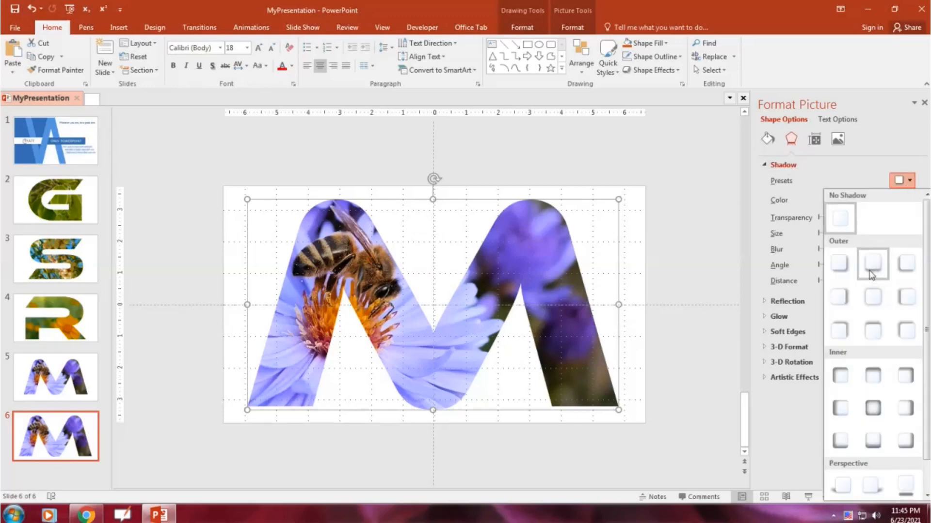
pyautogui.click(872, 262)
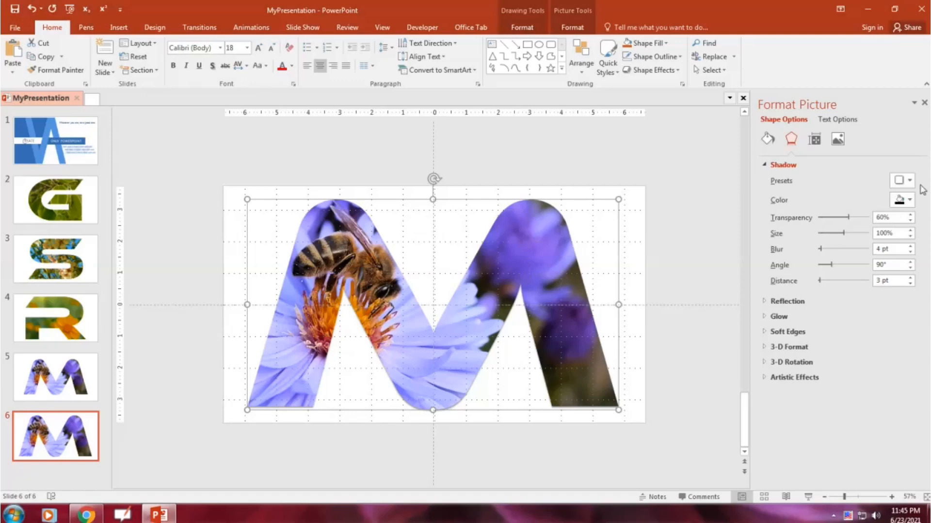
pyautogui.moveTo(800, 229)
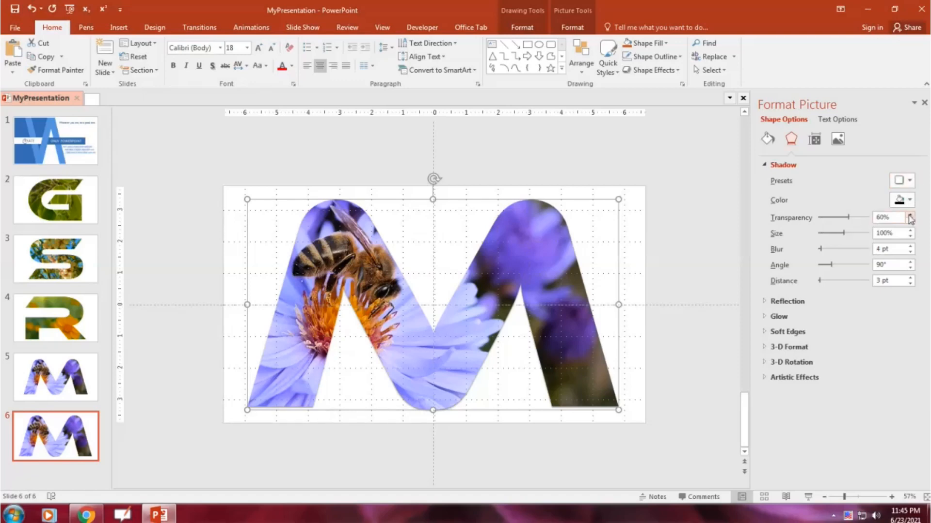
# - Tune the shadow to size 102%, blur about 20 pt, angle 38° and distance 4 pt
pyautogui.click(909, 215)
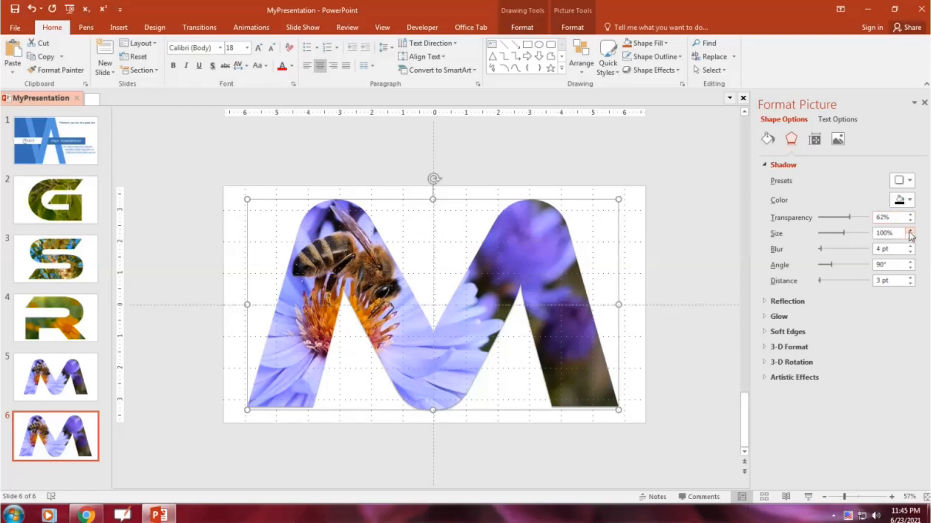
pyautogui.click(911, 232)
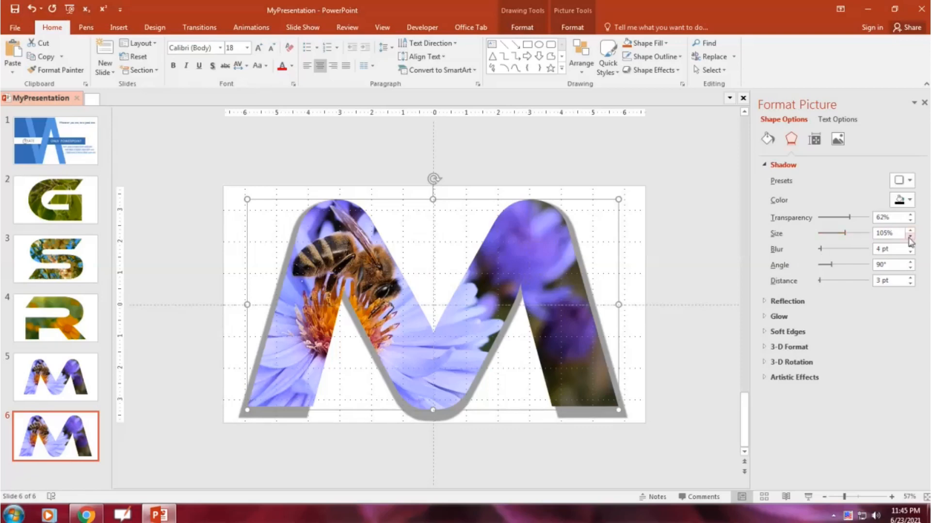
pyautogui.click(912, 237)
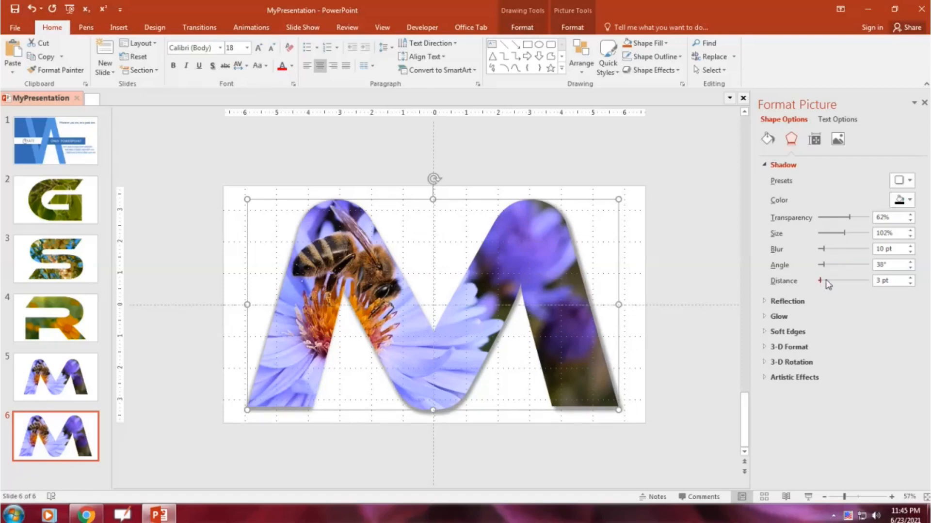
pyautogui.click(820, 280)
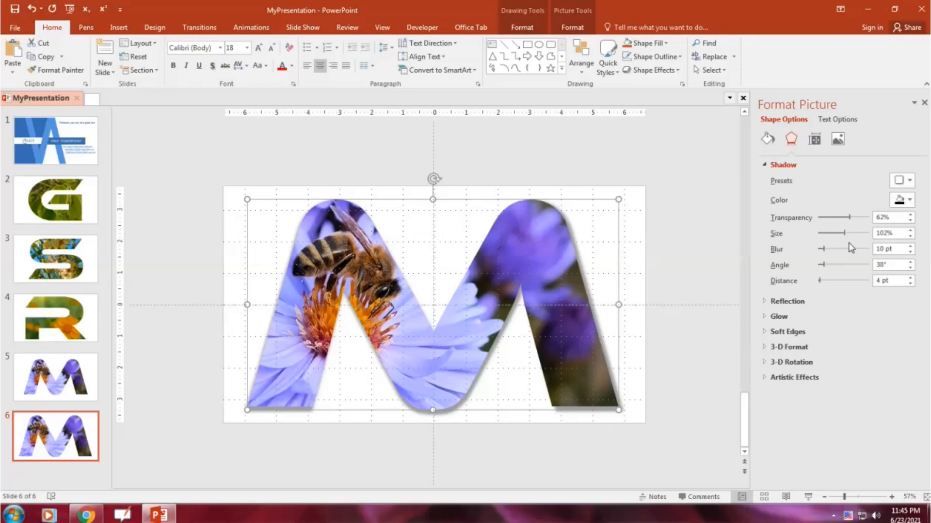
pyautogui.click(910, 246)
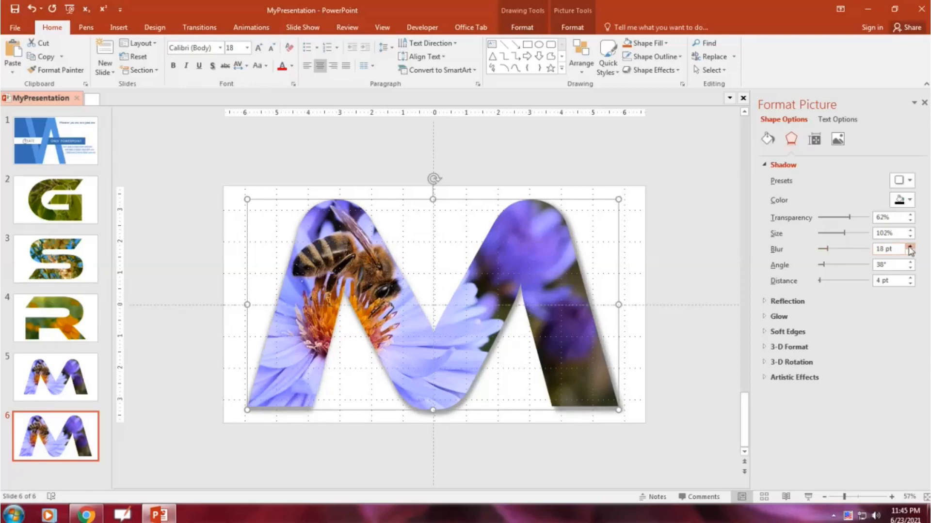
pyautogui.click(909, 246)
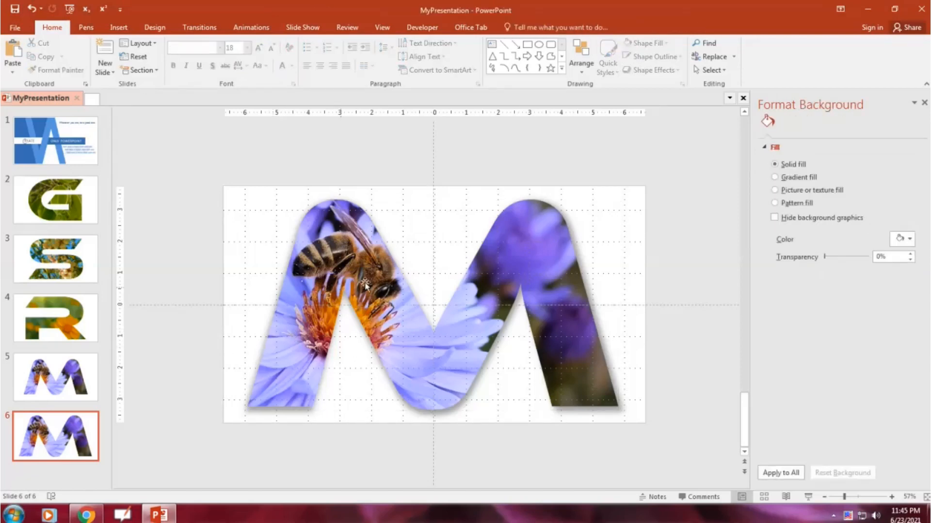
pyautogui.moveTo(369, 277)
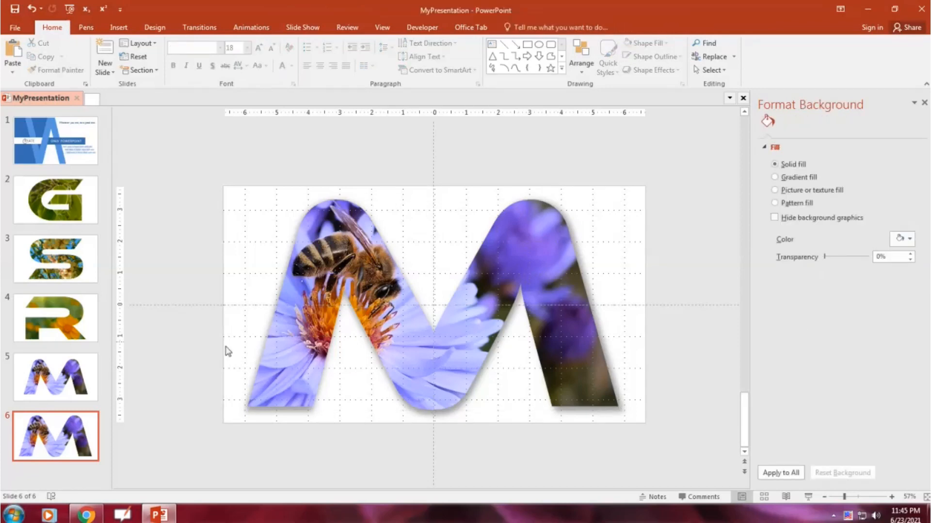
pyautogui.moveTo(371, 280)
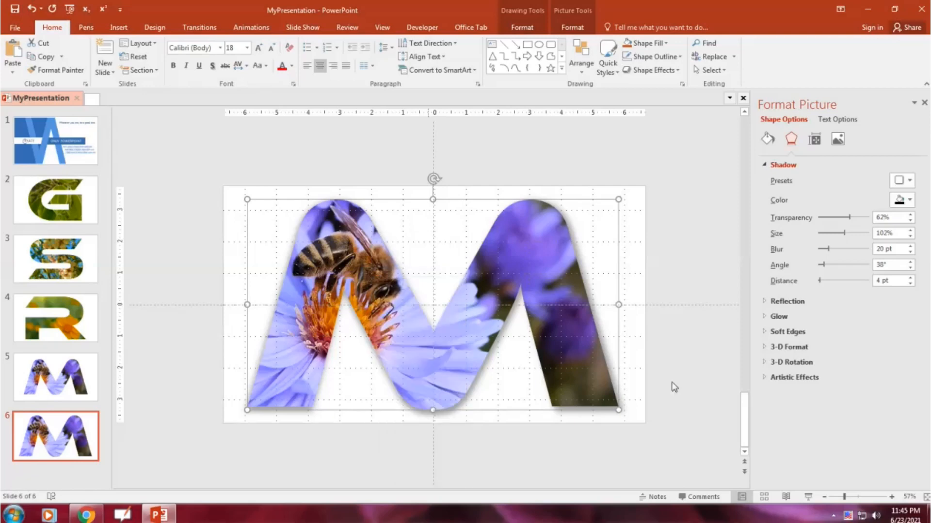
pyautogui.moveTo(767, 138)
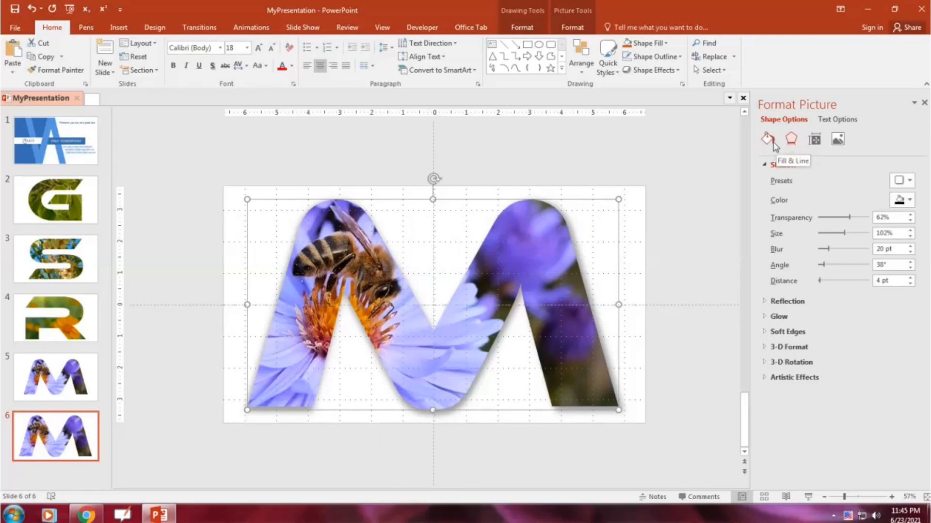
# - Show the M's Fill & Line settings and browse for a picture file
pyautogui.click(767, 139)
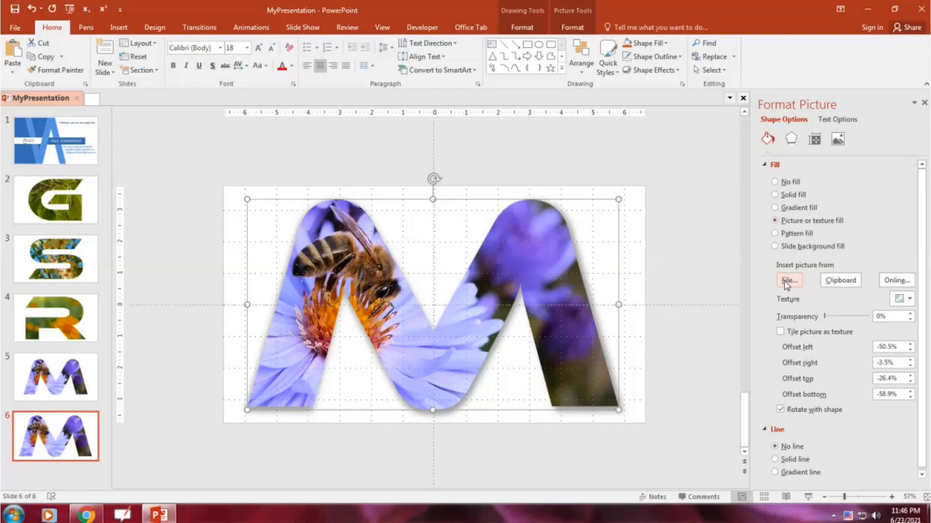
pyautogui.click(788, 280)
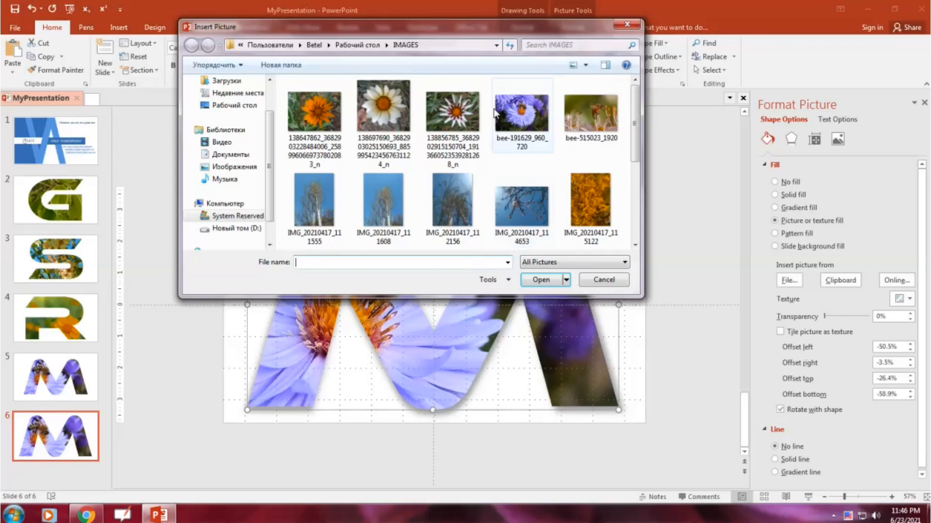
pyautogui.moveTo(515, 174)
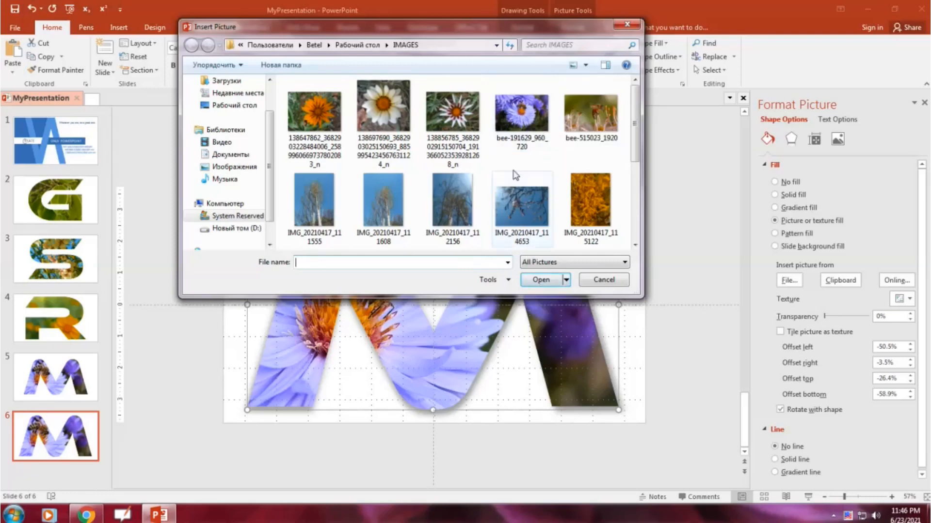
pyautogui.moveTo(521, 113)
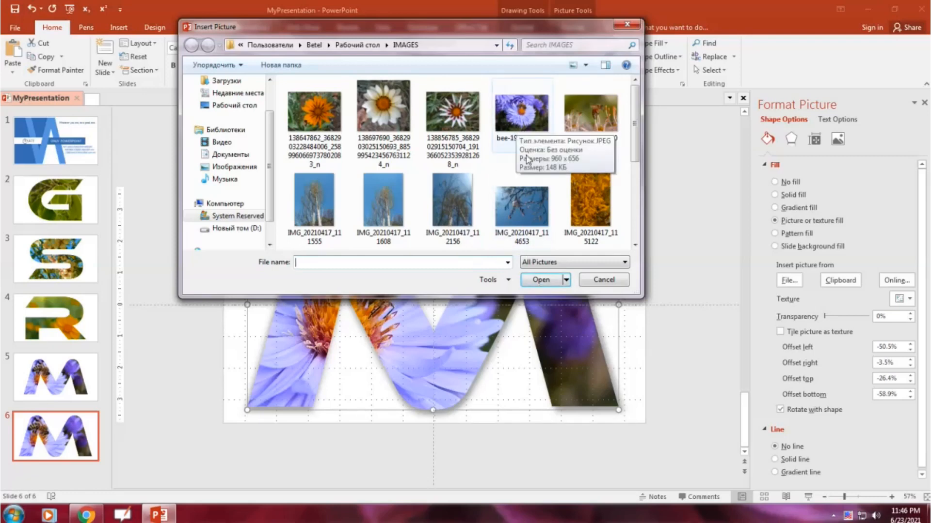
pyautogui.moveTo(551, 254)
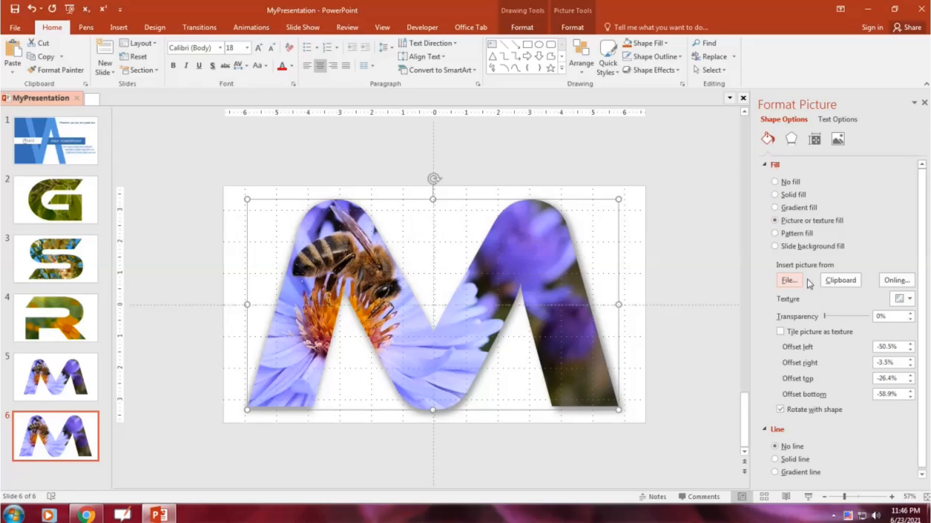
pyautogui.moveTo(895, 280)
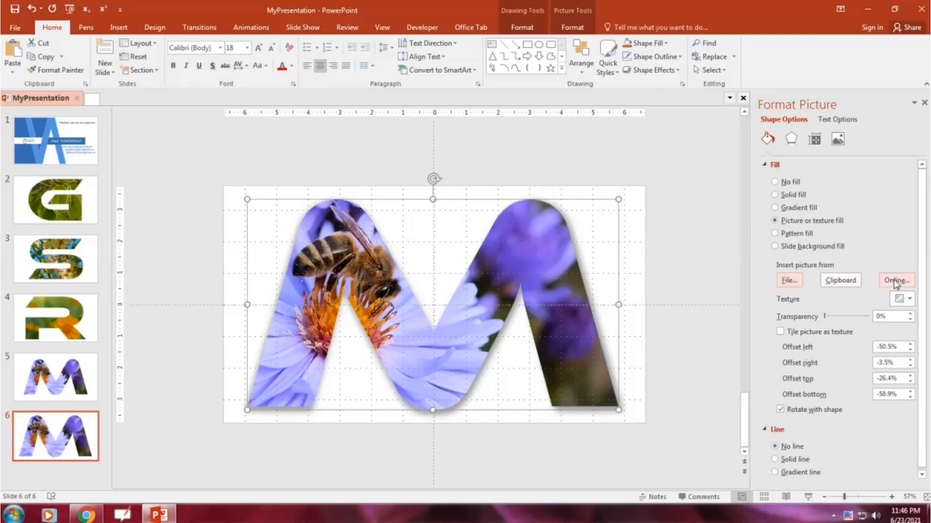
# - Search Bing online images for 'flowers' for the M's picture fill
pyautogui.click(896, 280)
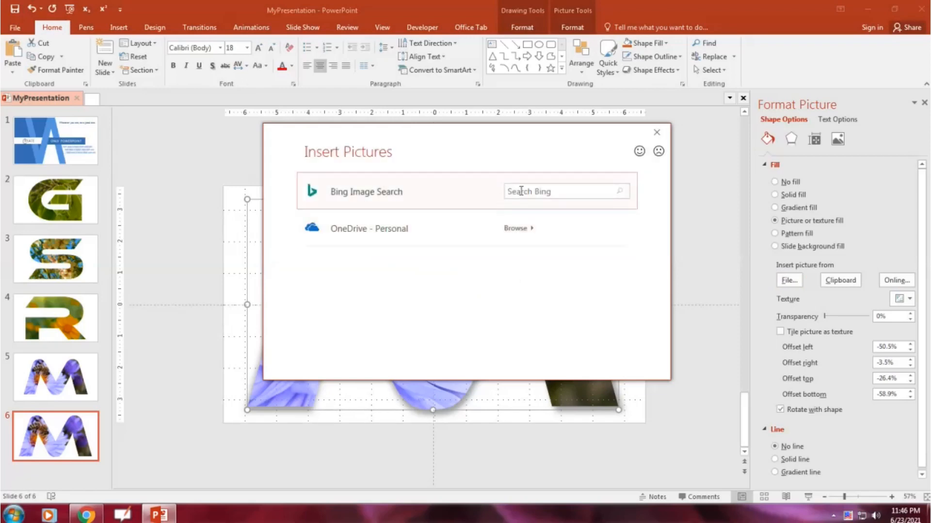
pyautogui.click(564, 191)
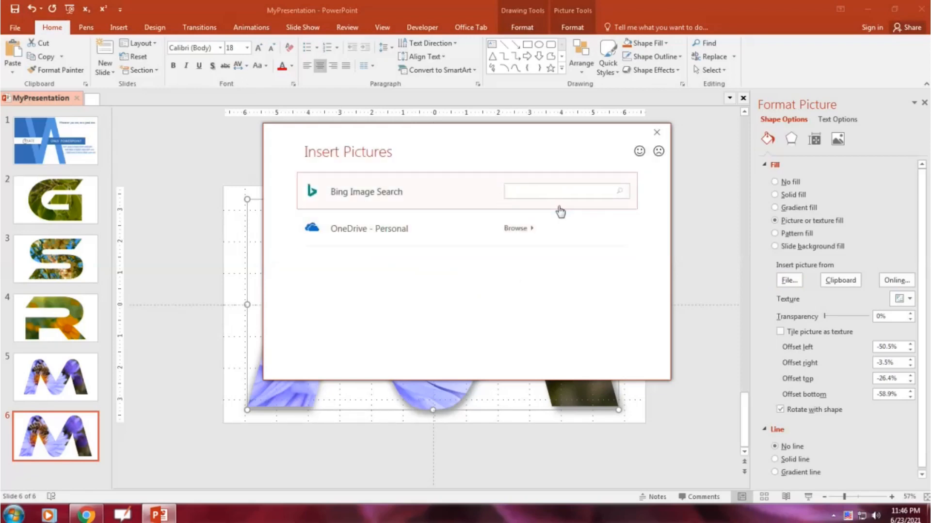
pyautogui.click(564, 191)
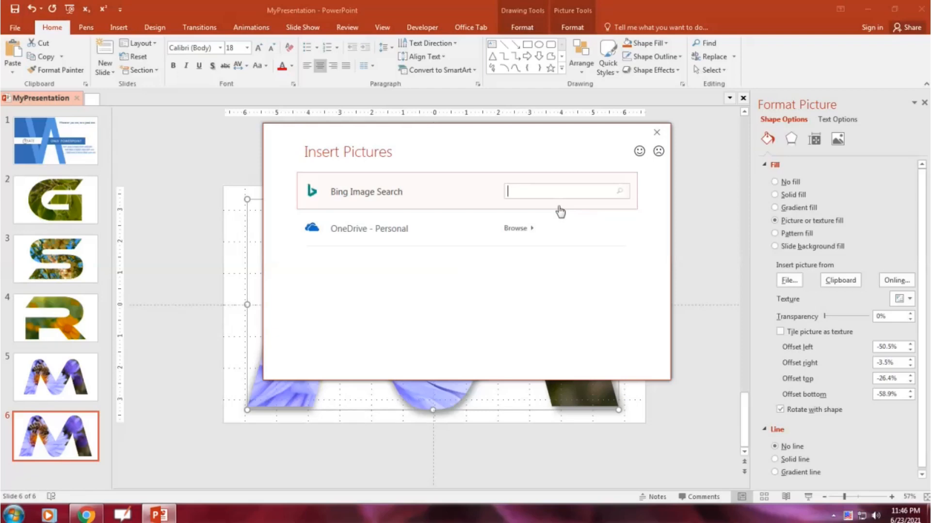
pyautogui.write('f')
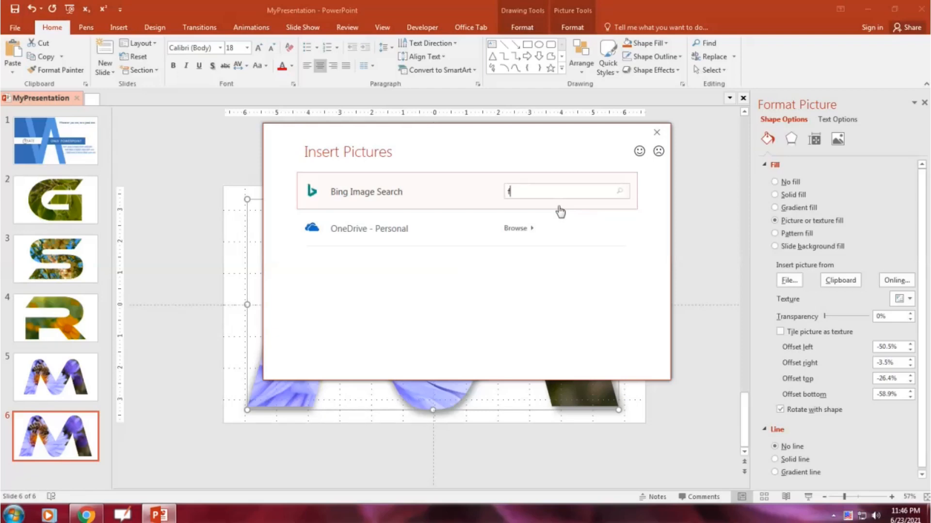
pyautogui.write('flower')
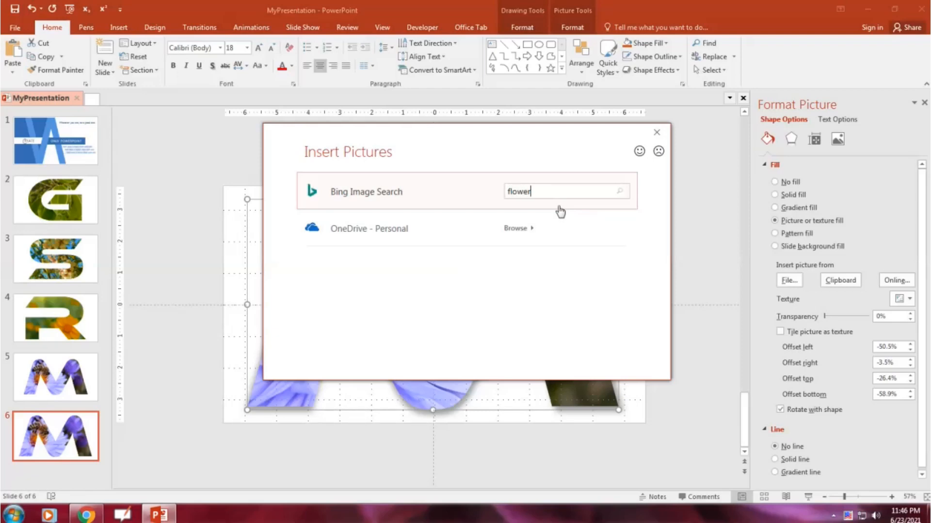
pyautogui.write('s')
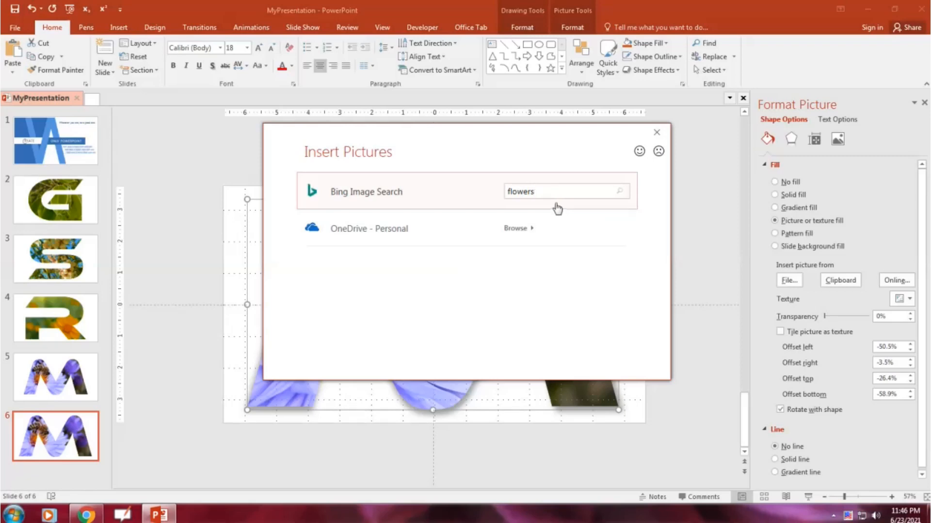
pyautogui.click(619, 191)
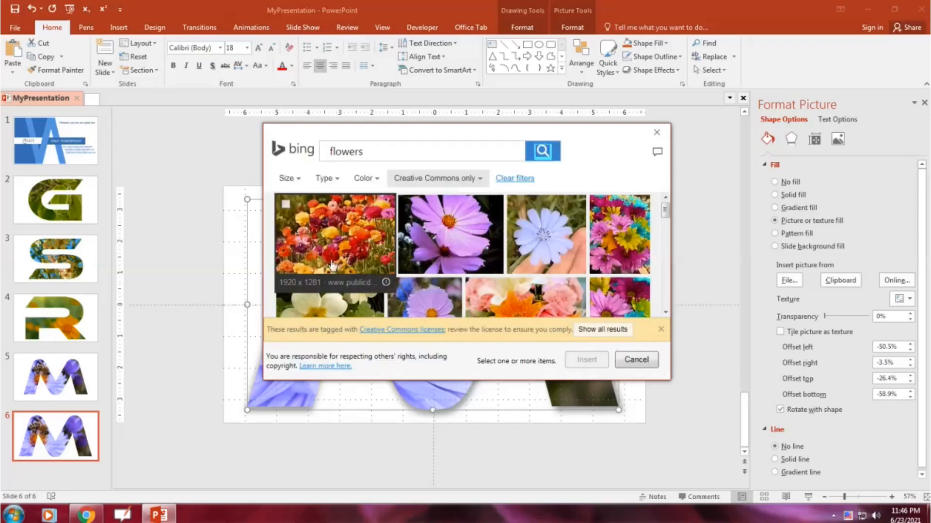
# - Insert the colourful field-of-flowers result as the M's fill
pyautogui.click(333, 234)
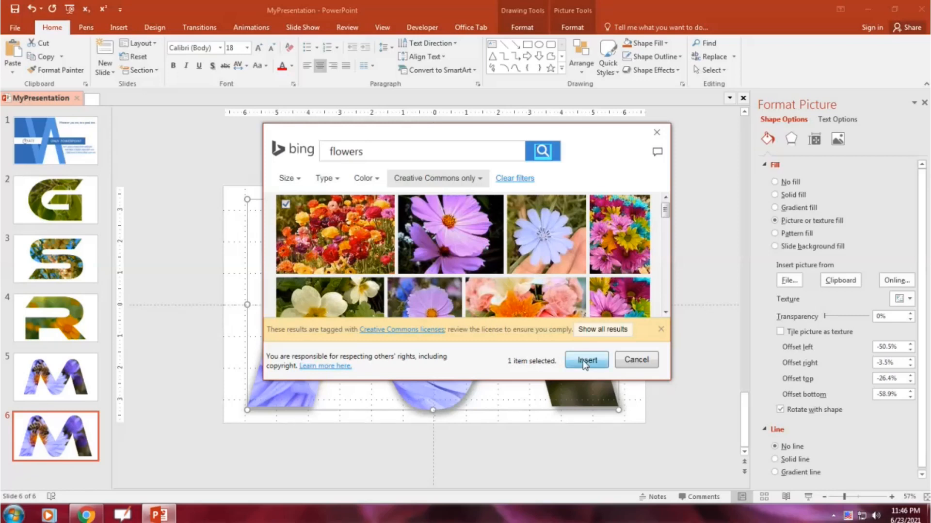
pyautogui.click(586, 360)
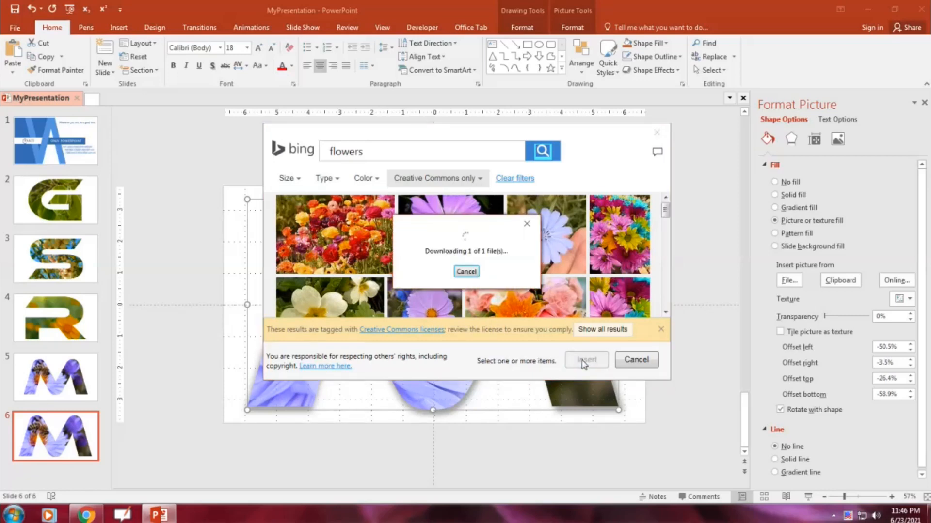
pyautogui.click(584, 360)
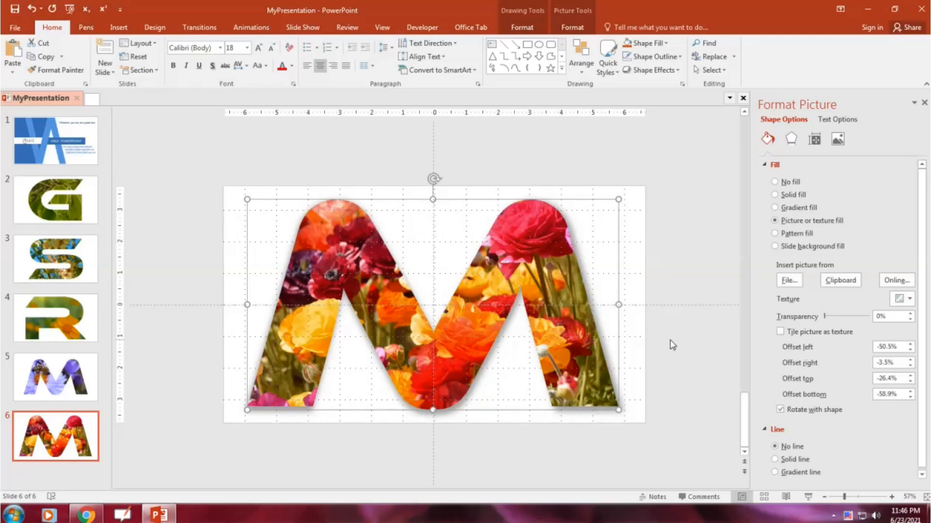
pyautogui.click(465, 367)
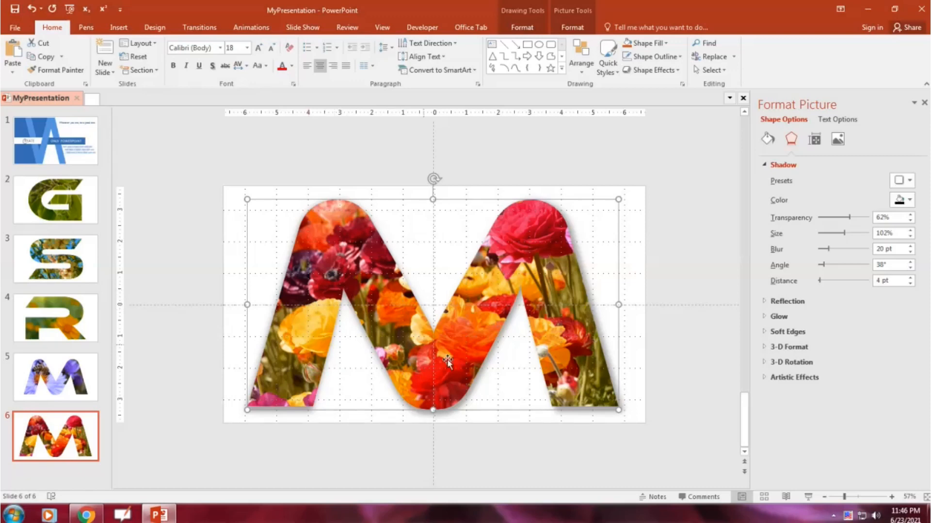
pyautogui.moveTo(226, 201)
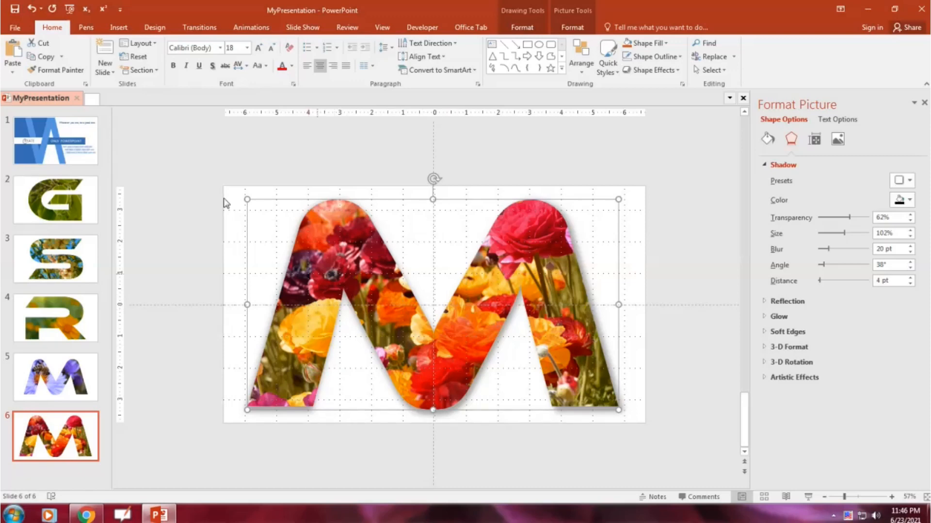